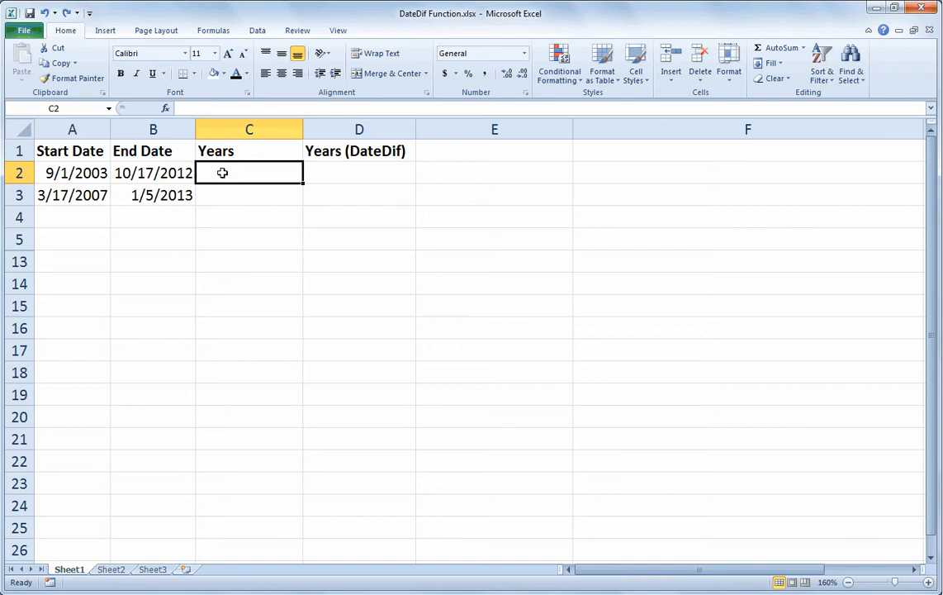
- Enter =(B2-A2)/365.25 in C2 to get about 9.128 years between the row 2 dates
type("=B2-")
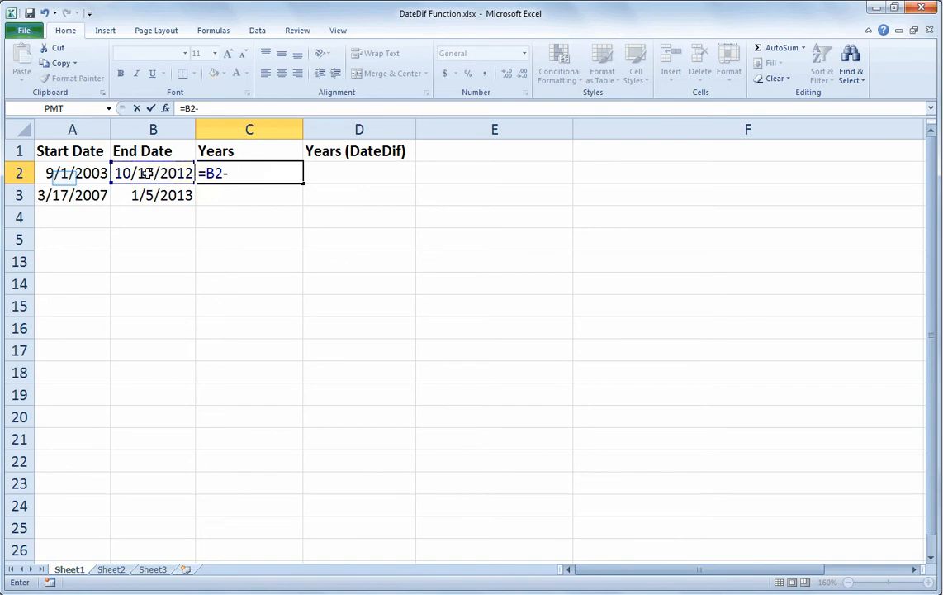
left_click(73, 174)
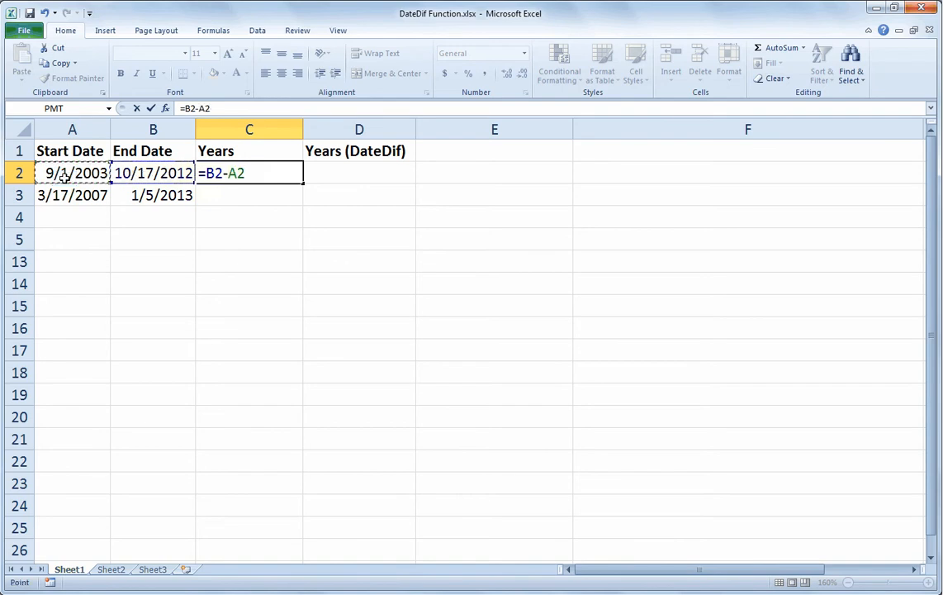
key("Return")
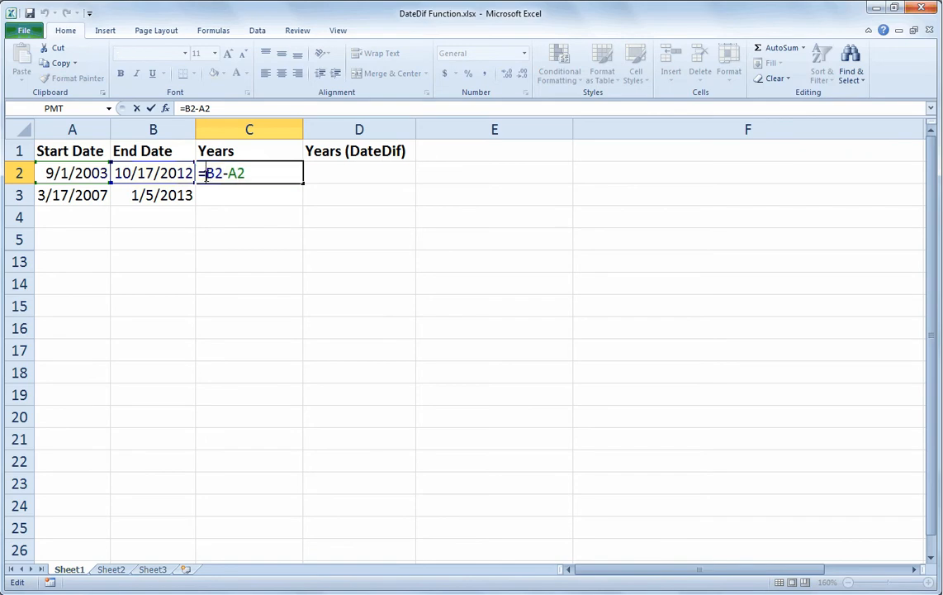
type("(")
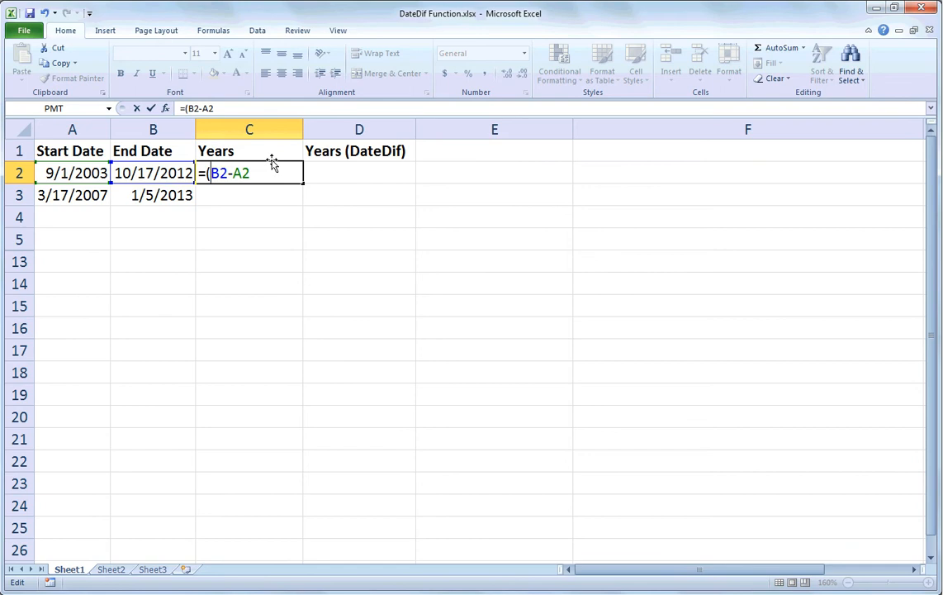
type(")")
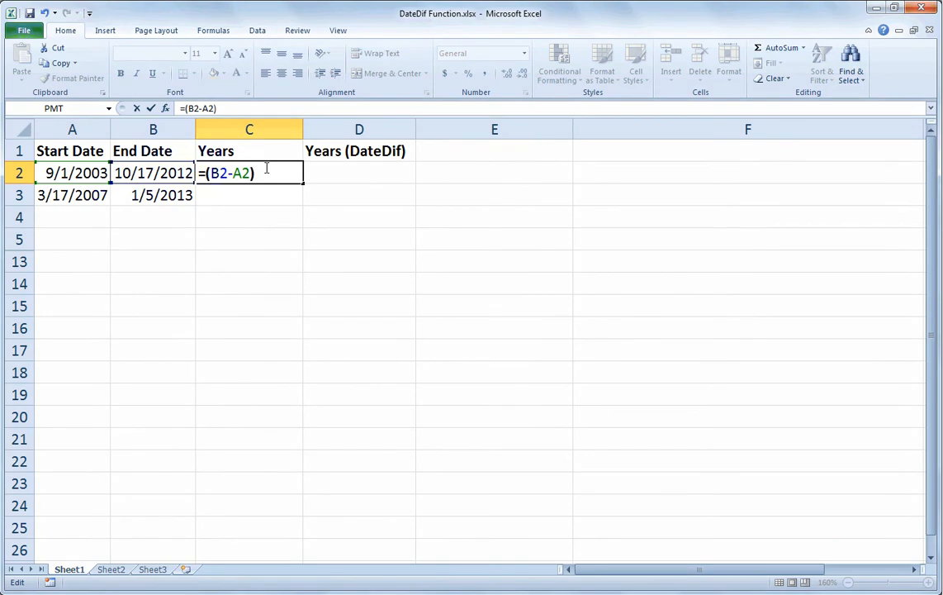
type("/3")
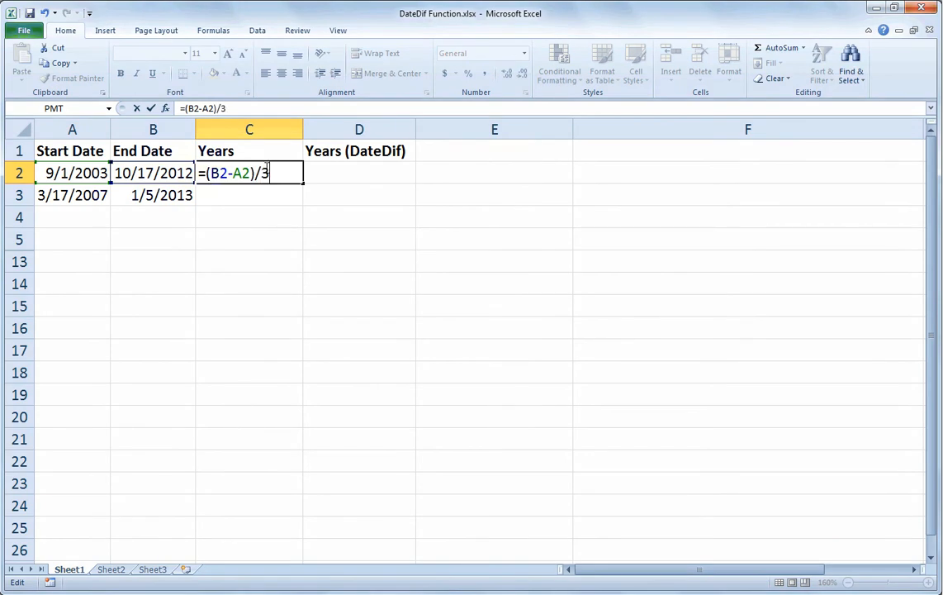
type("65/2")
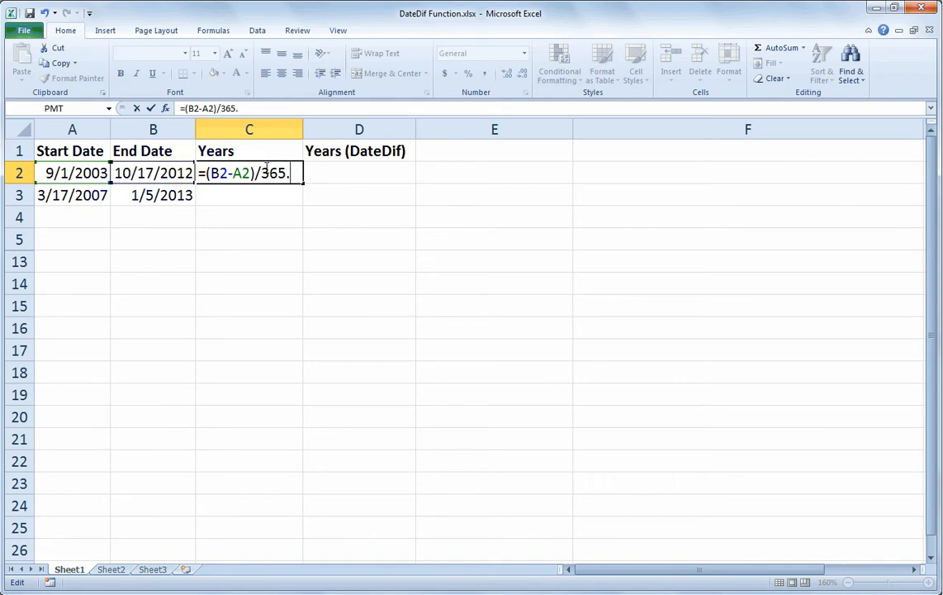
type("25")
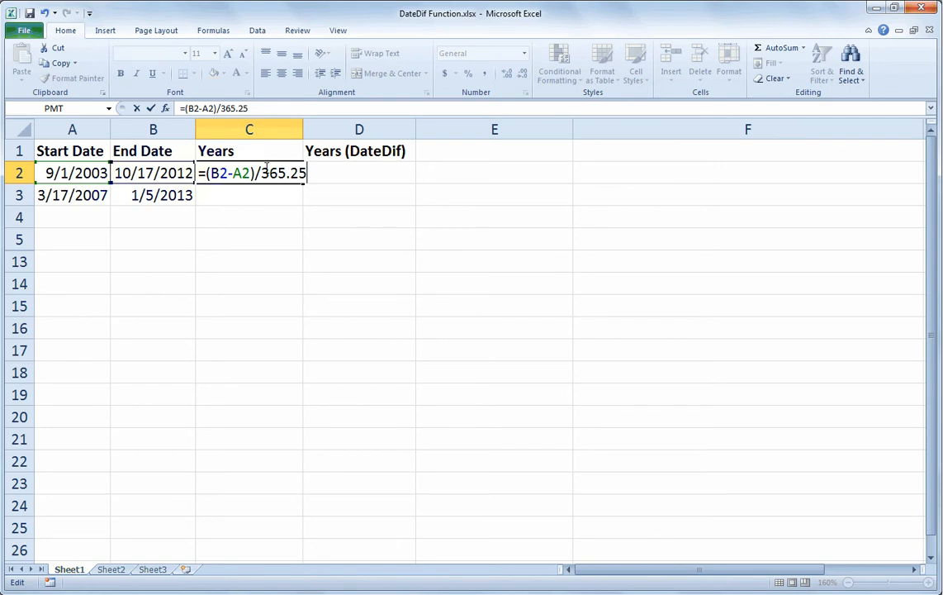
key("Return")
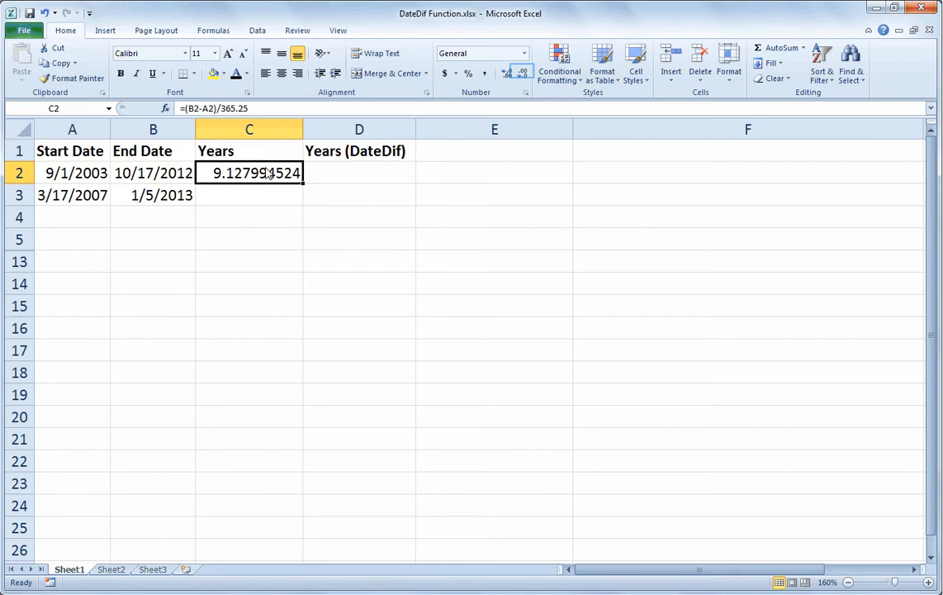
mouse_move(515, 108)
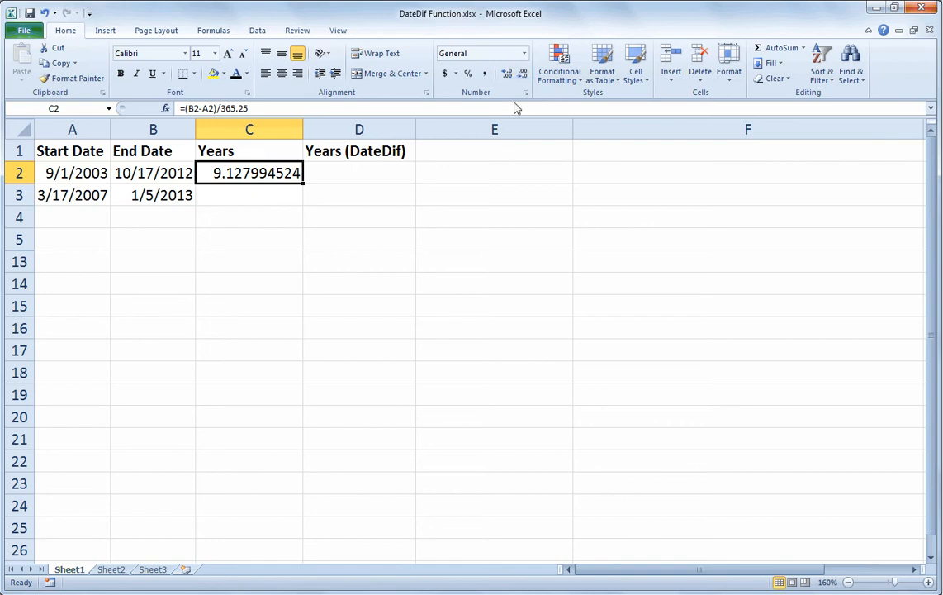
- Adjust the decimal places so the Years value in C2 shows 9.13
left_click(522, 73)
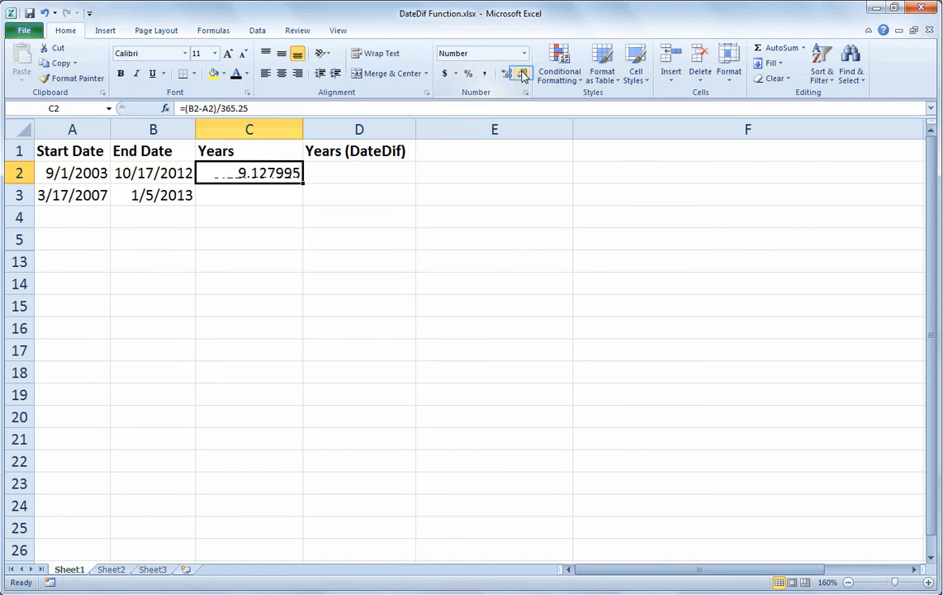
left_click(522, 73)
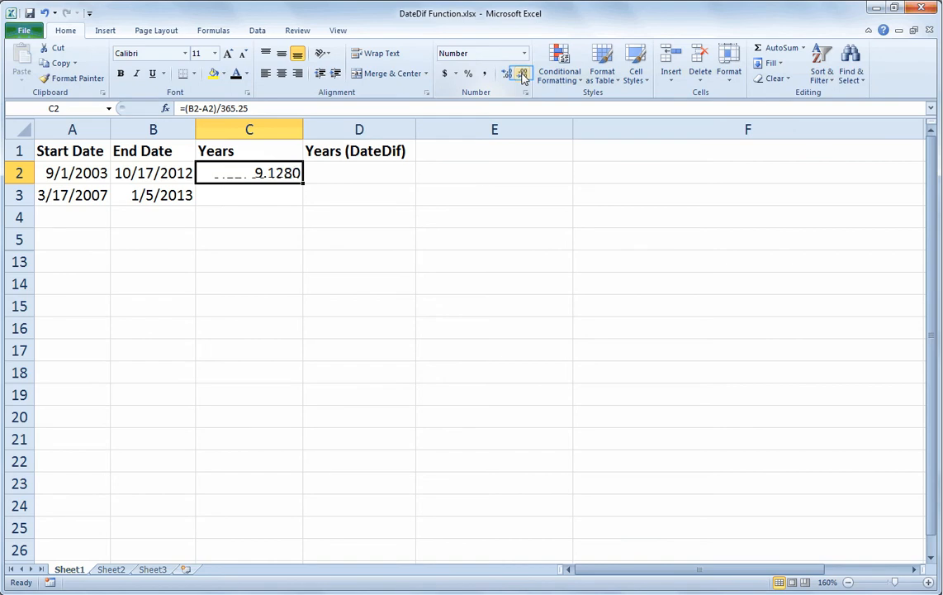
left_click(522, 73)
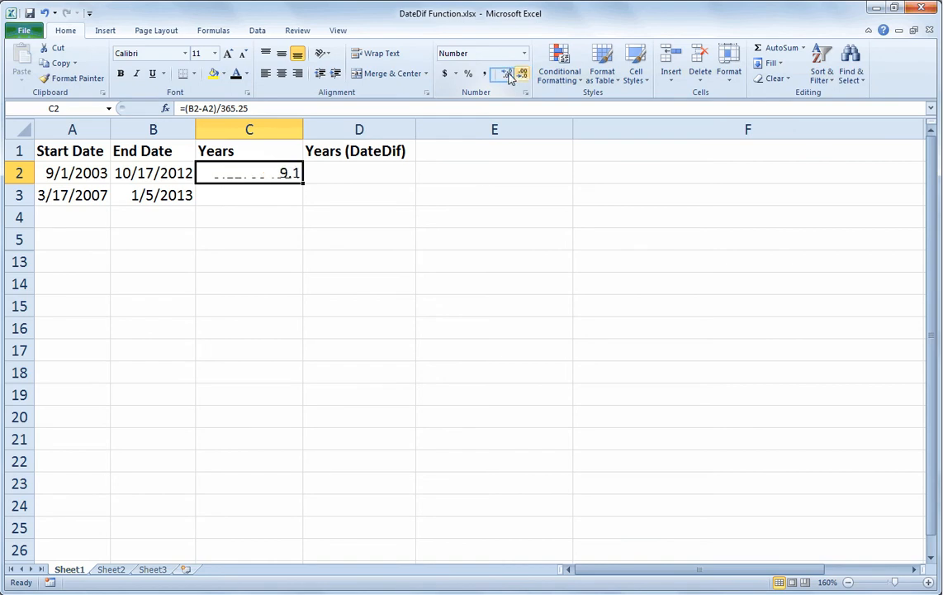
left_click(509, 73)
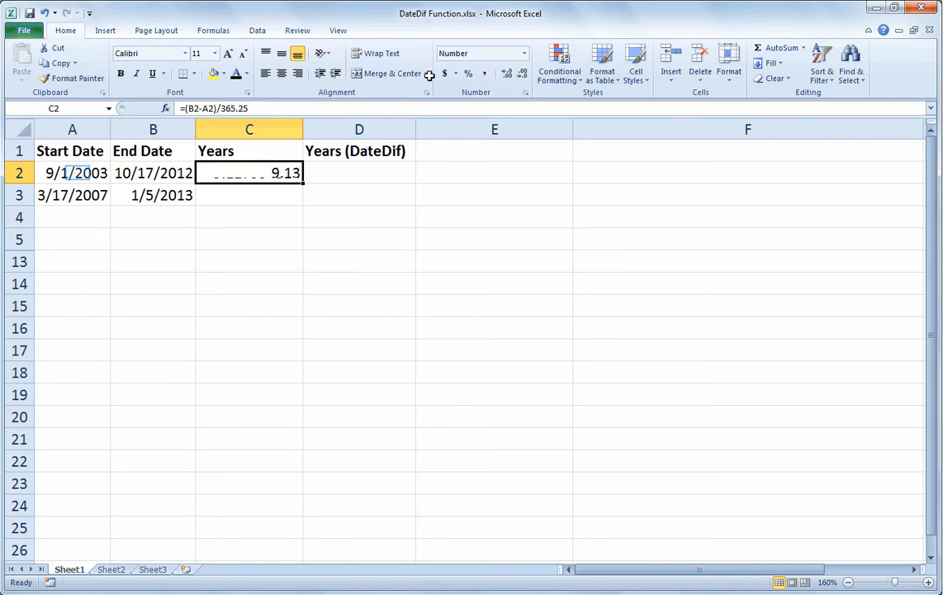
left_click(73, 173)
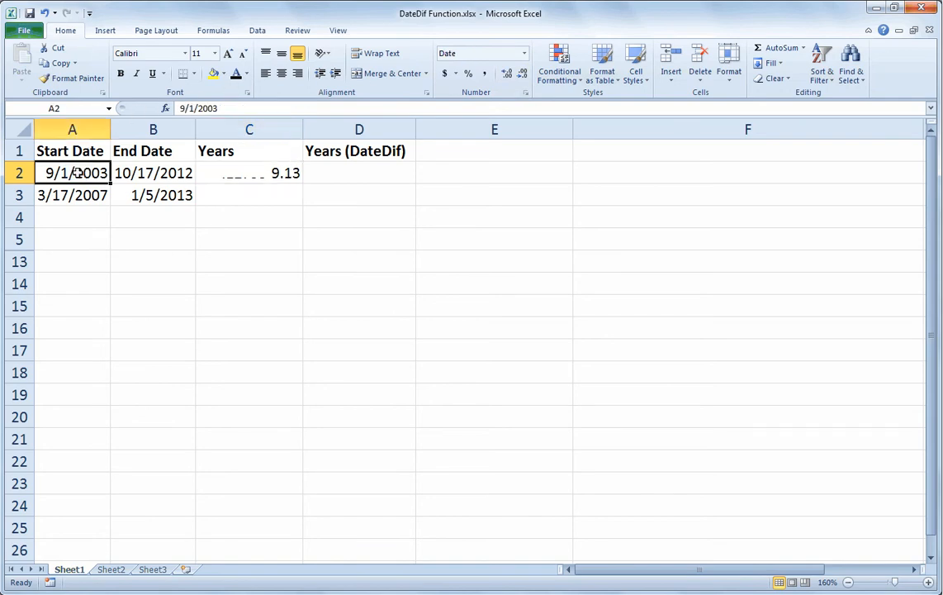
- Change the start date in A2 to 3/3/2003 so Years rises to about 9.6, keeping two decimals
type("3/")
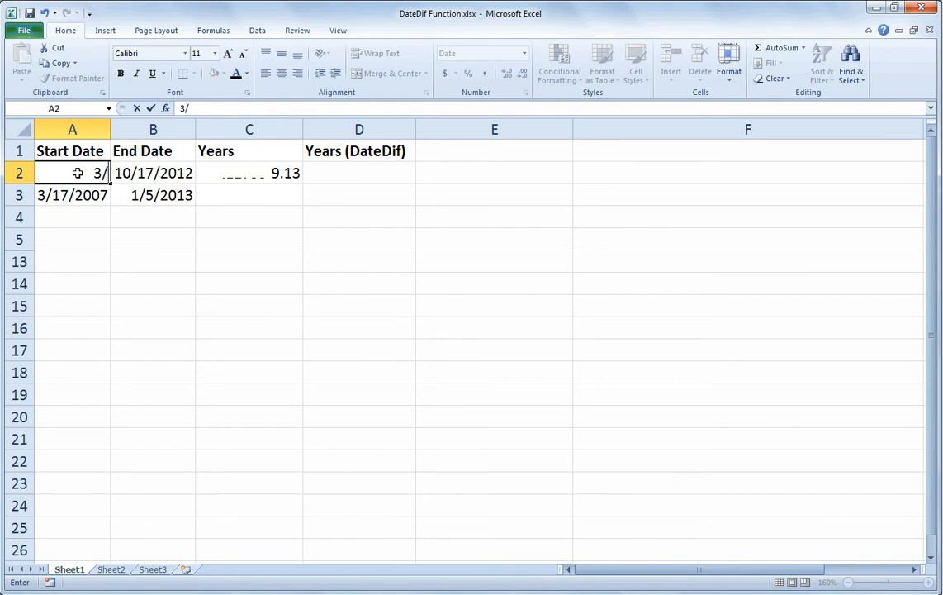
type("3/2003")
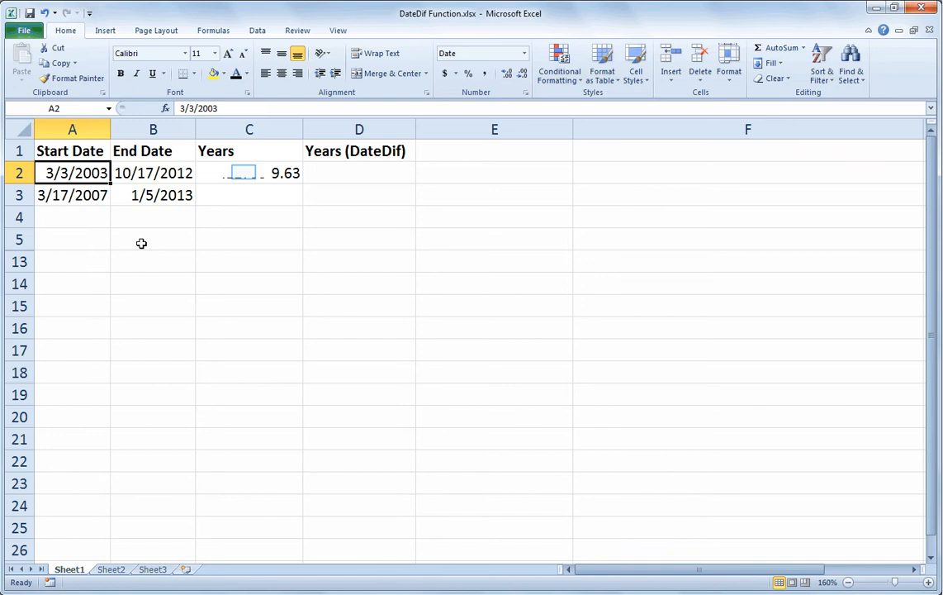
mouse_move(245, 171)
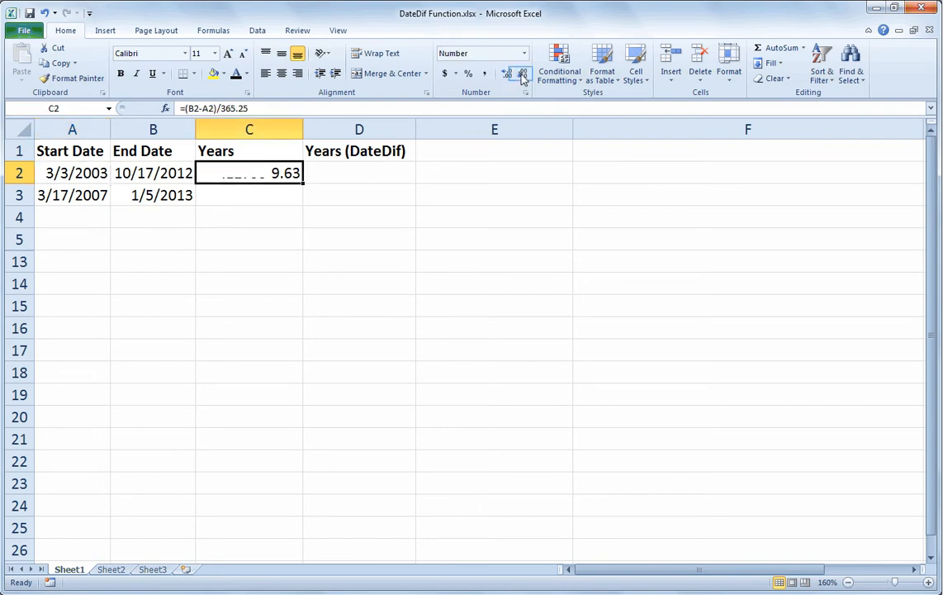
left_click(523, 74)
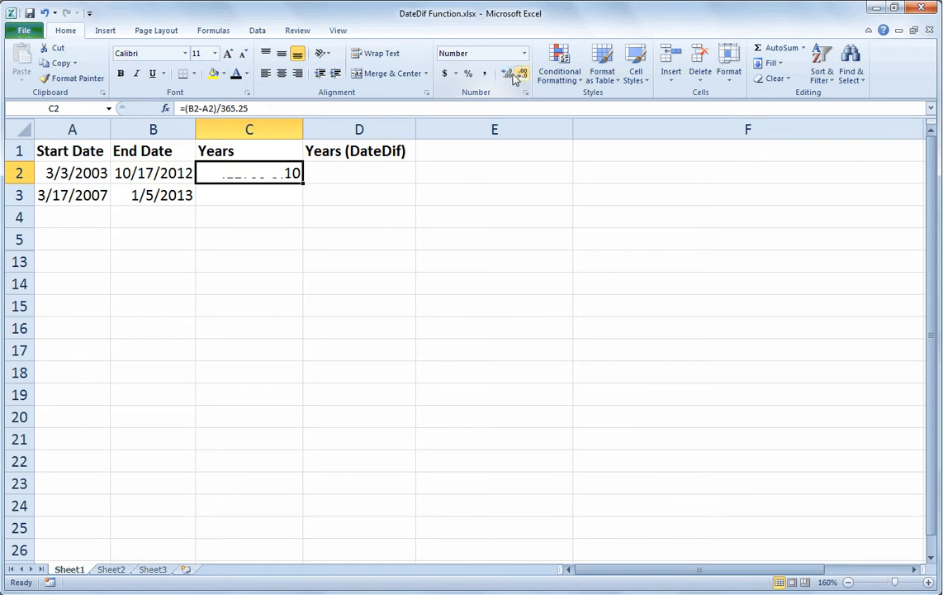
left_click(510, 73)
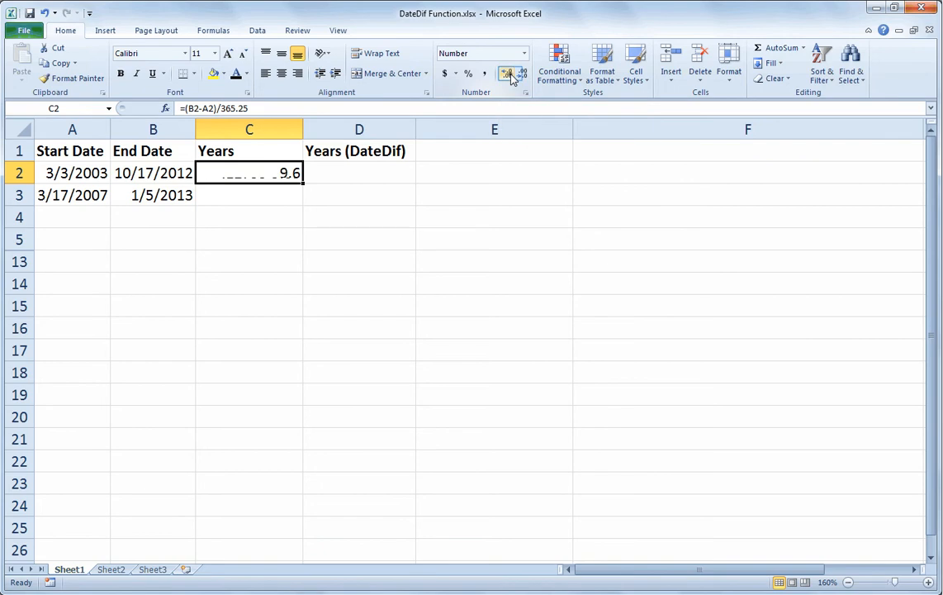
left_click(509, 73)
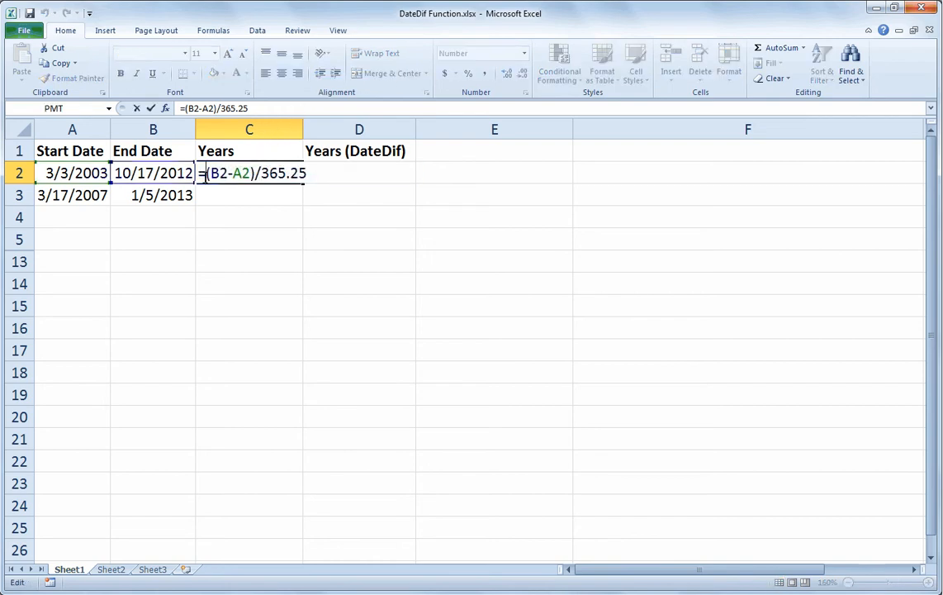
- Wrap the formula as =INT((B2-A2)/365.25) so C2 shows a whole 9, then review it
type("int(")
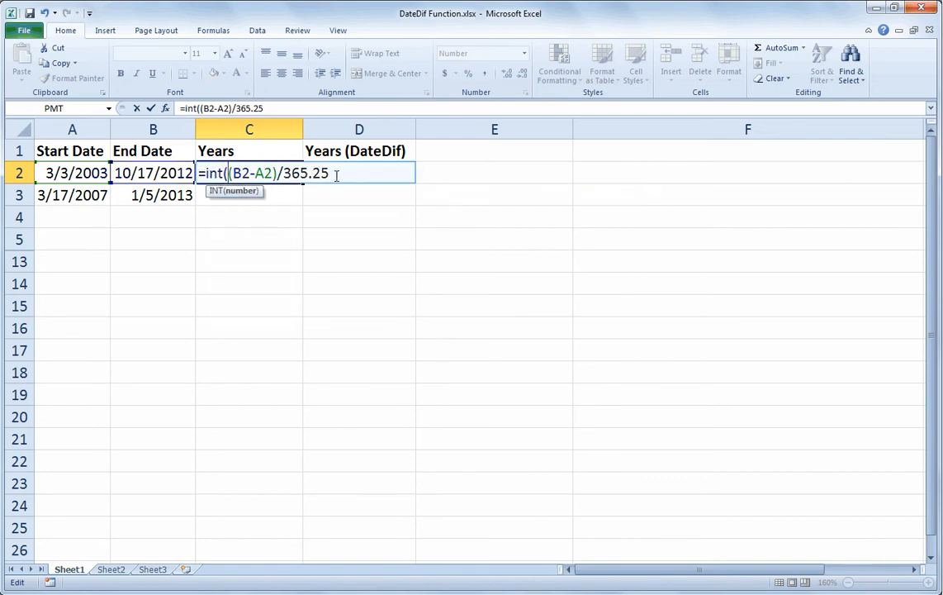
type(")")
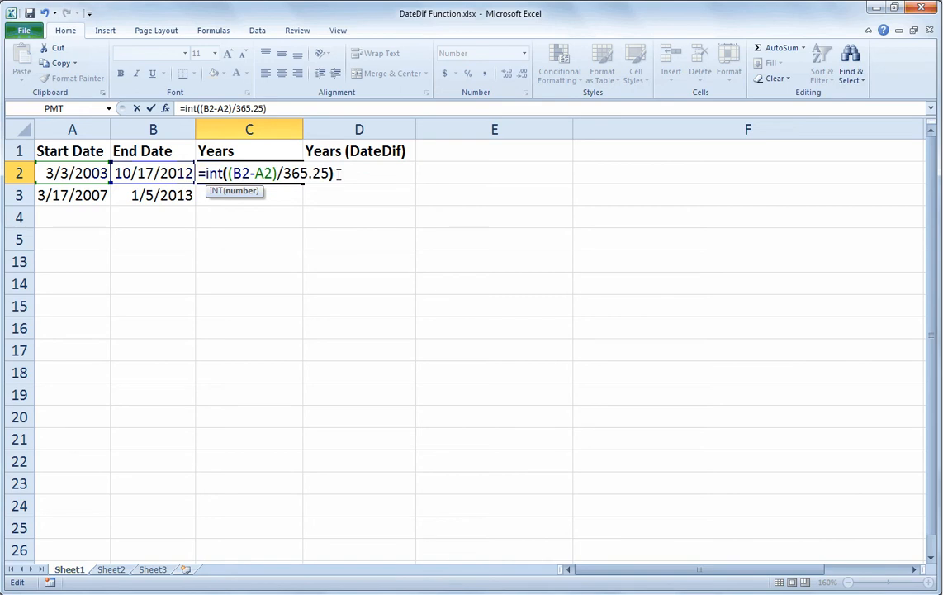
key("Return")
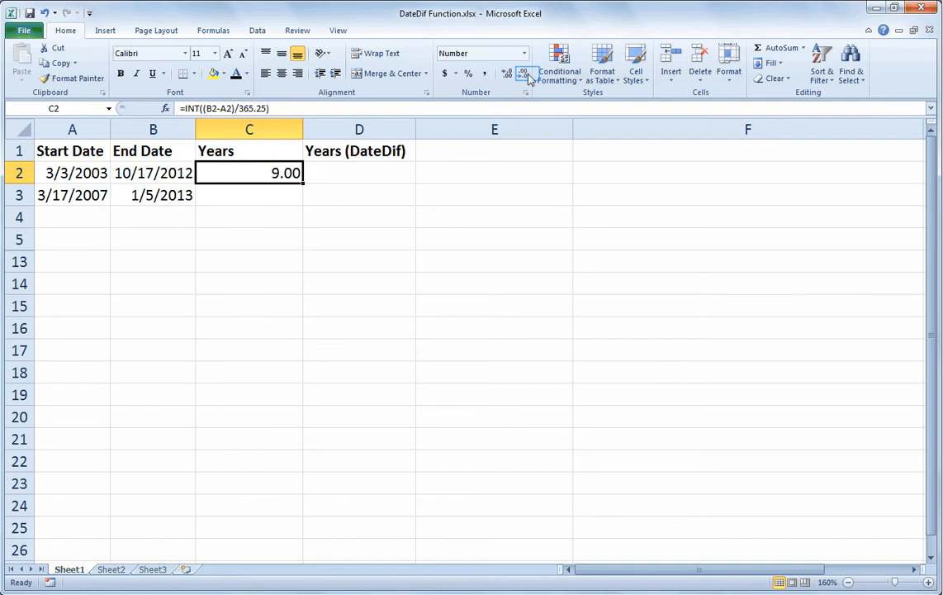
left_click(522, 73)
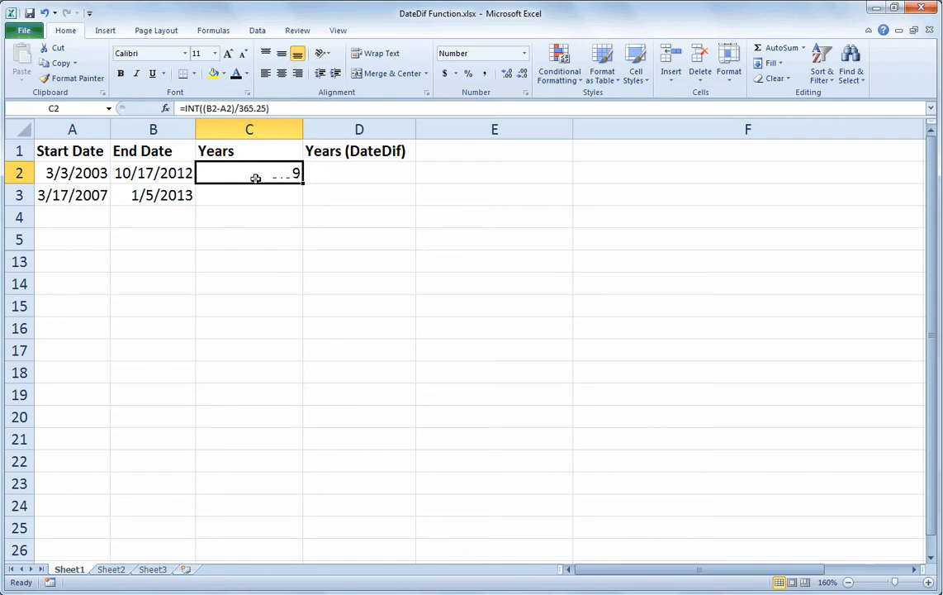
double_click(248, 173)
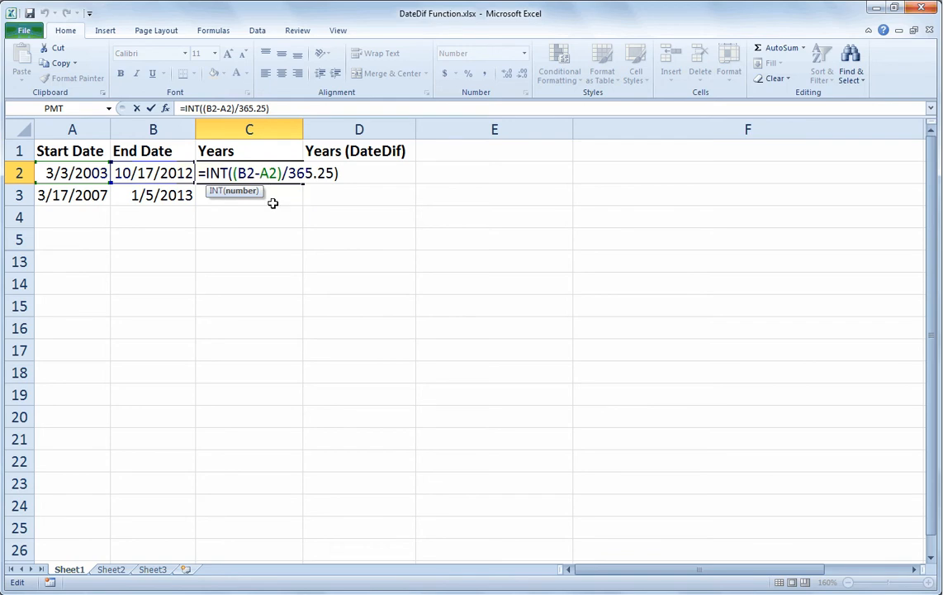
key("Return")
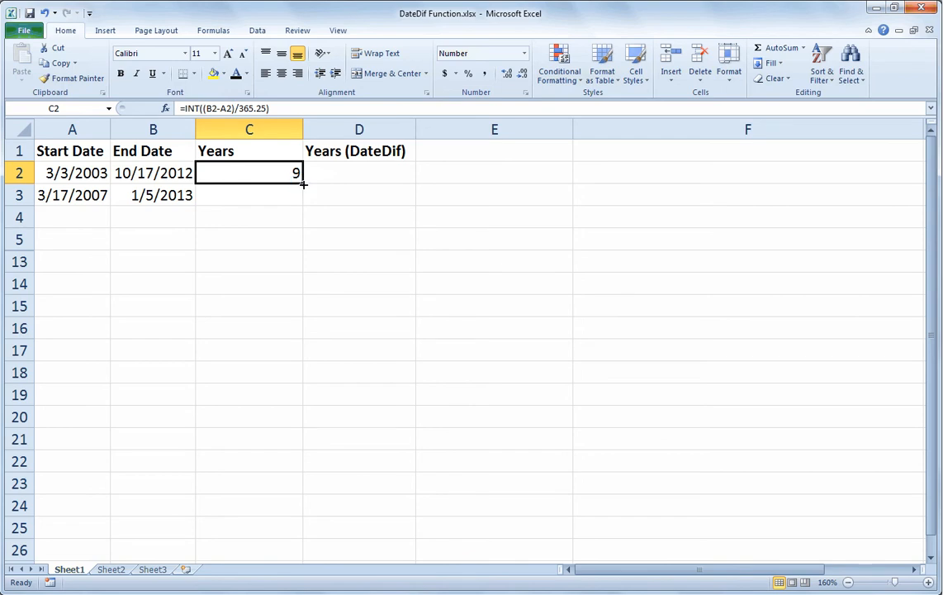
- Fill the INT years formula down to C3, which shows 5
left_click_drag(302, 184, 302, 195)
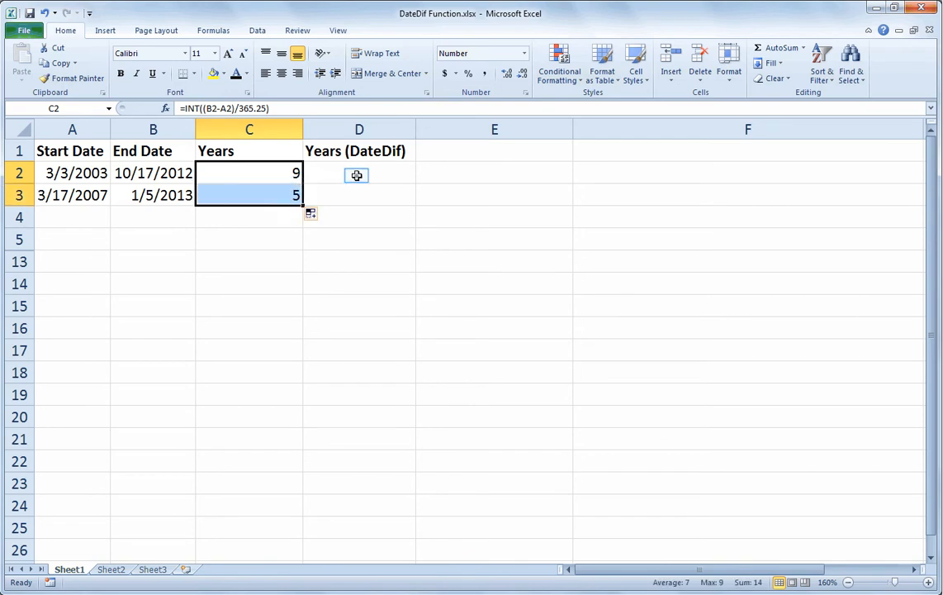
left_click(358, 173)
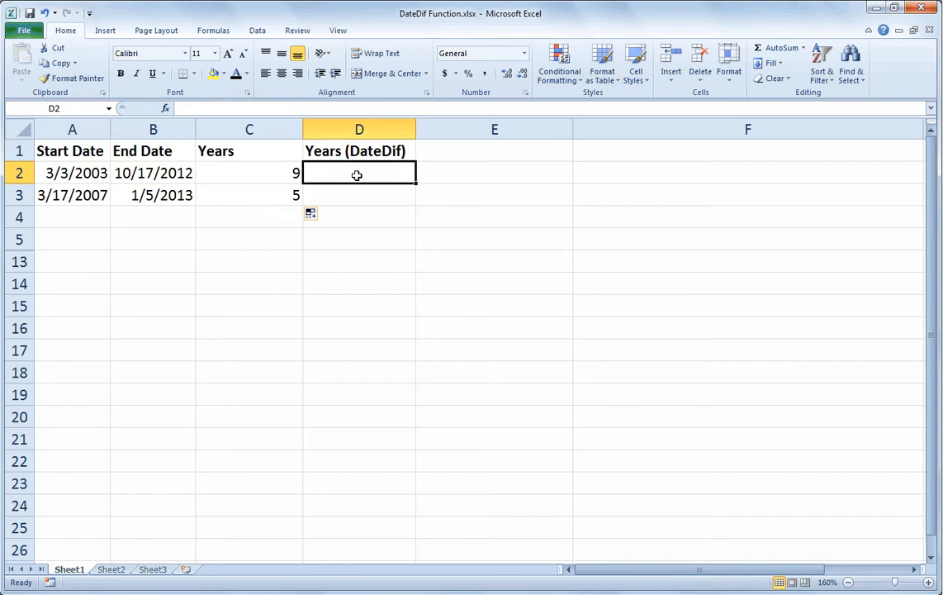
- Enter =DATEDIF(A2,B2,"y") in D2, returning 9 years to match the INT result
type("=")
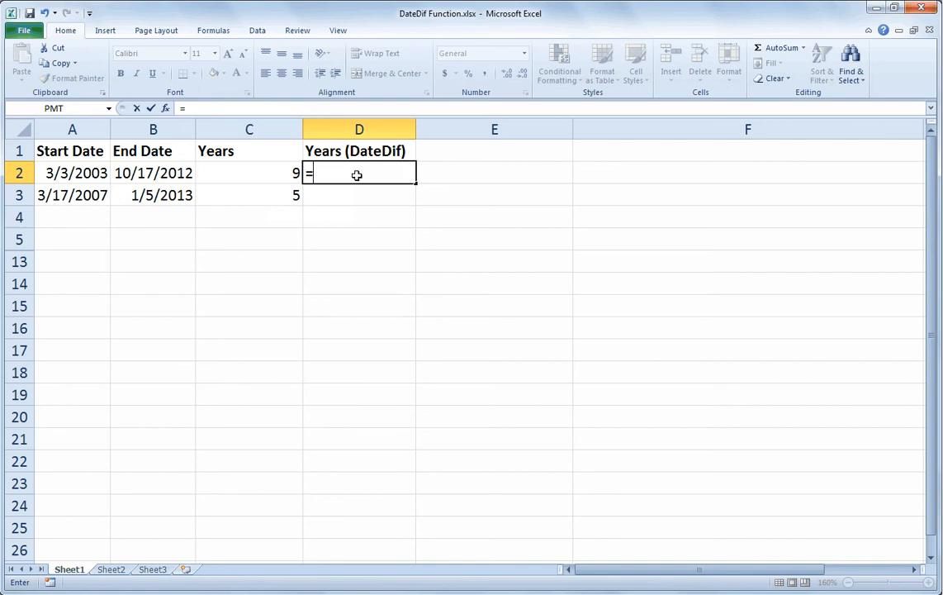
type("datedif")
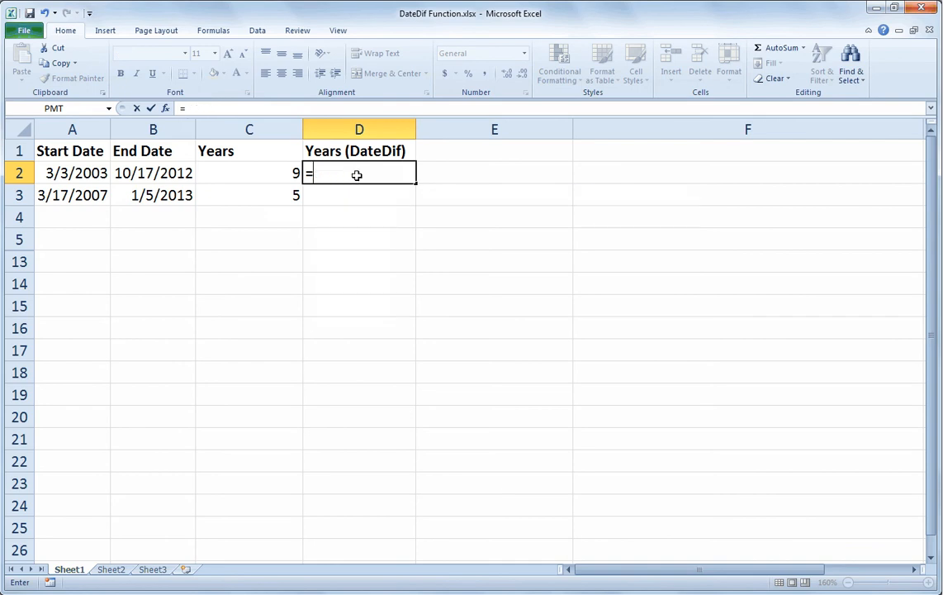
type("datedif")
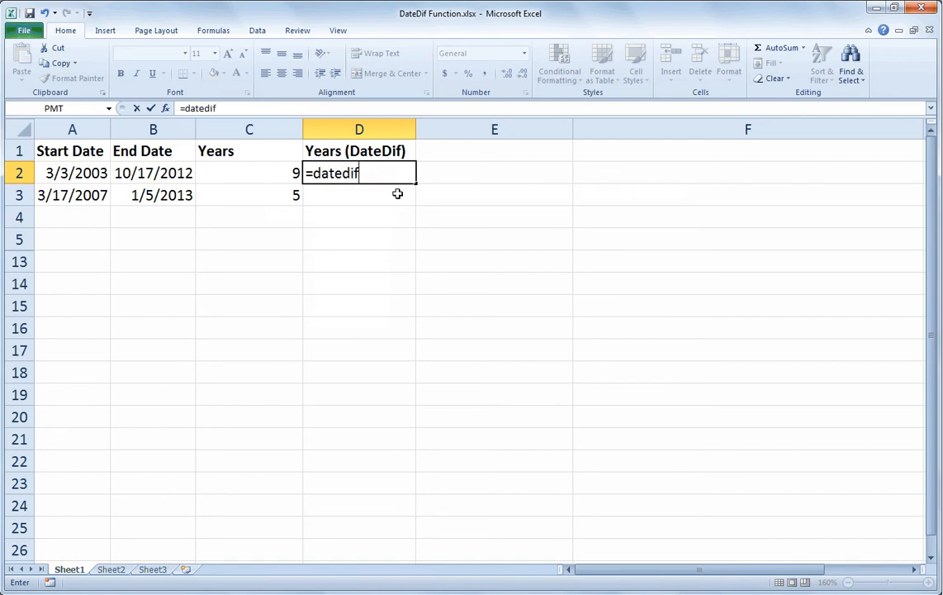
type("(")
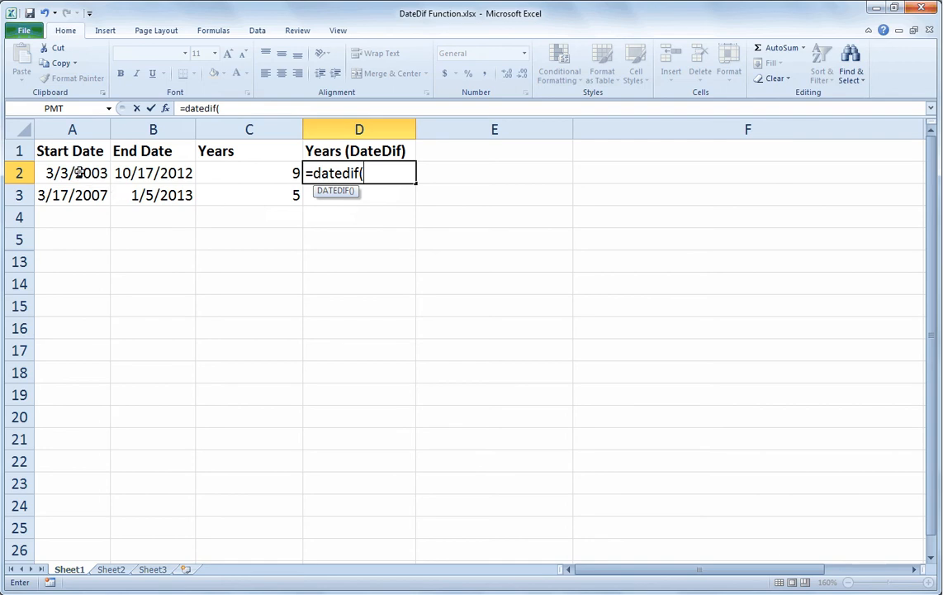
left_click(72, 173)
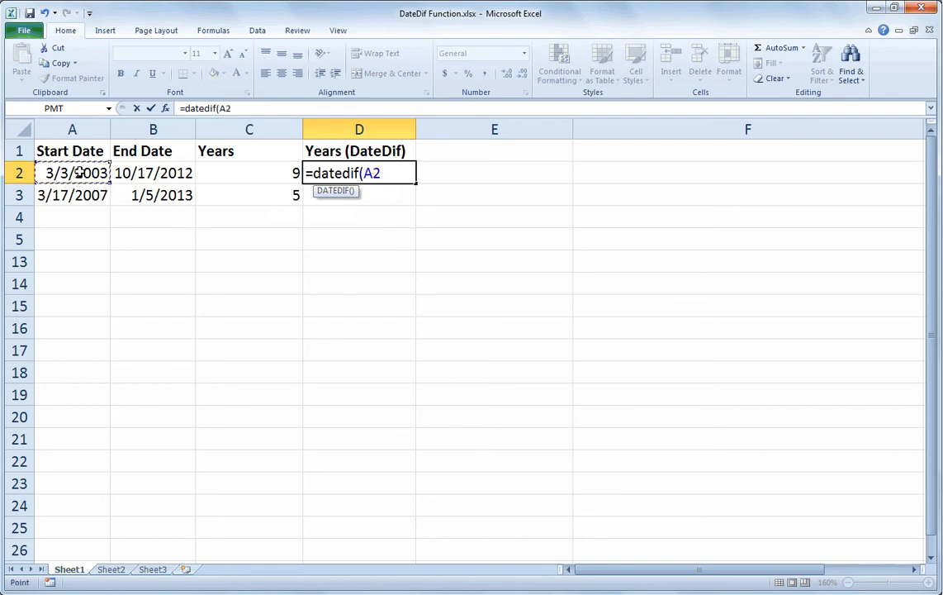
type(",")
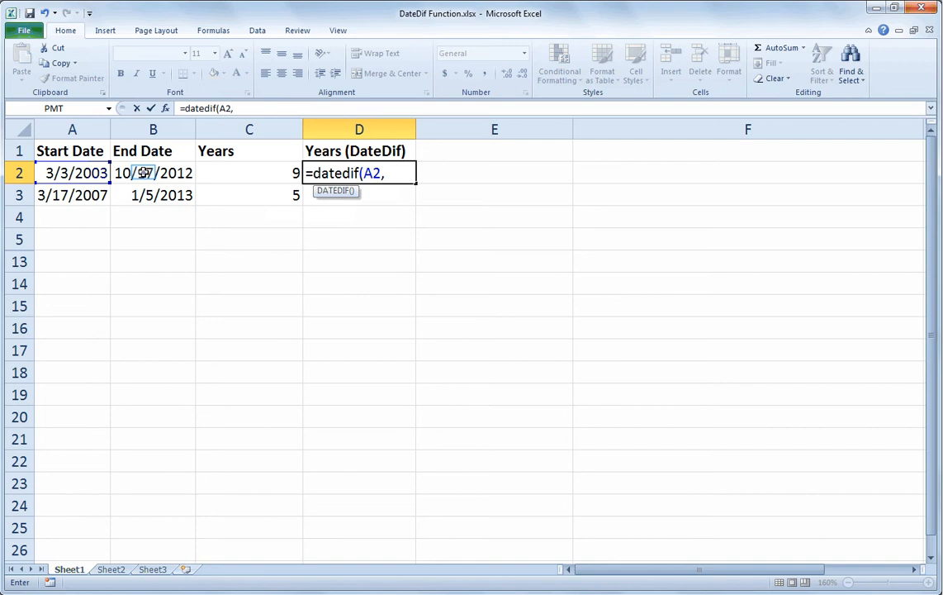
left_click(152, 173)
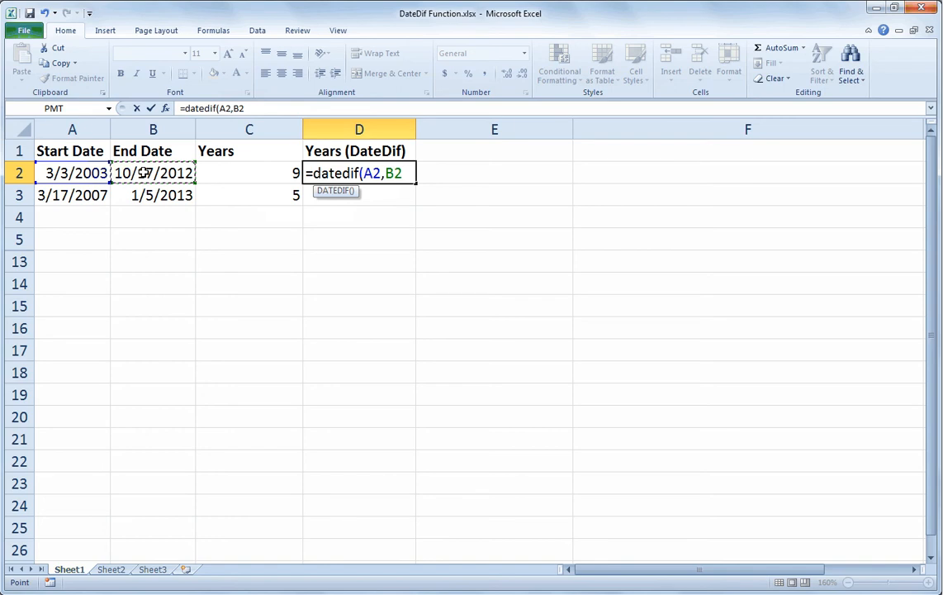
type(",")
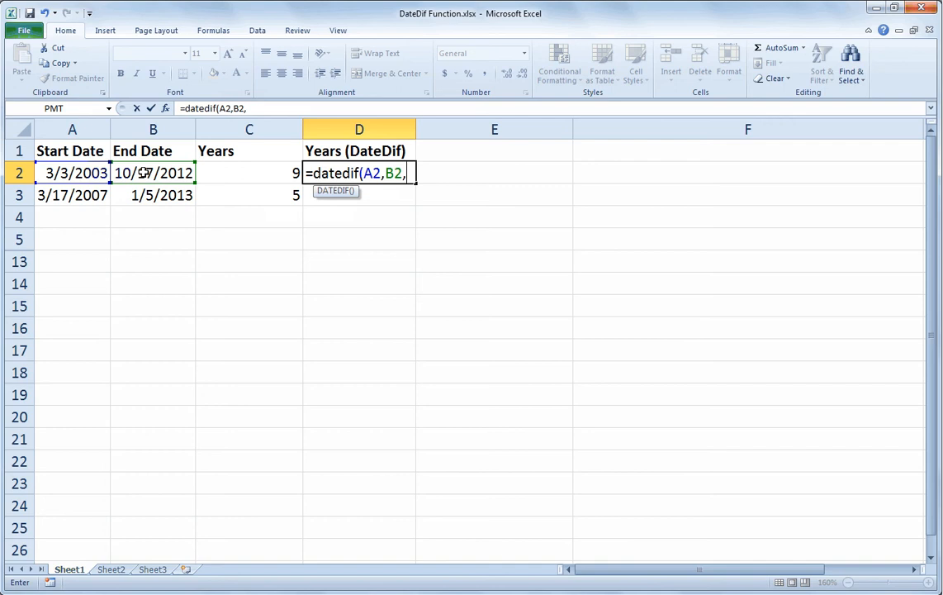
type("\"y")
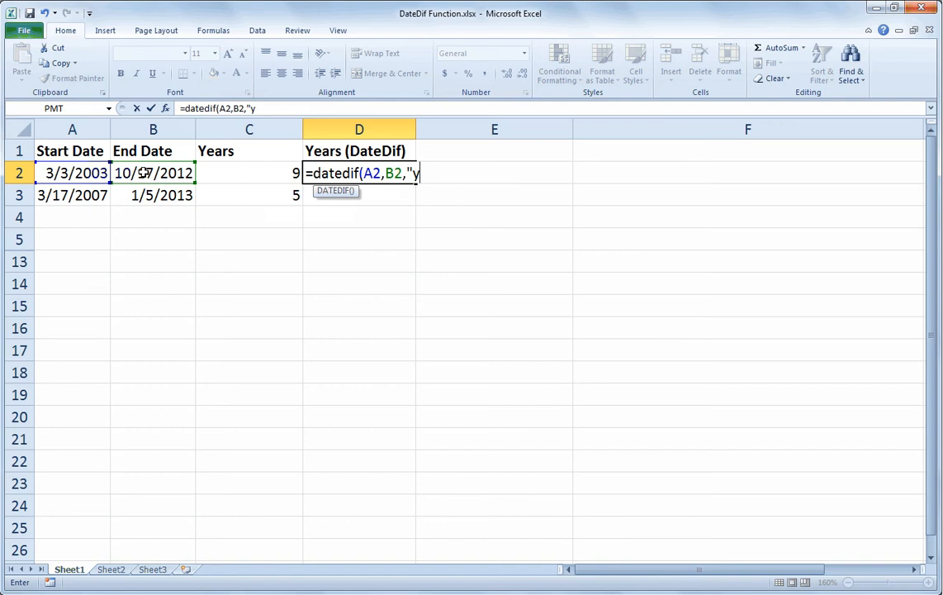
type("\"")
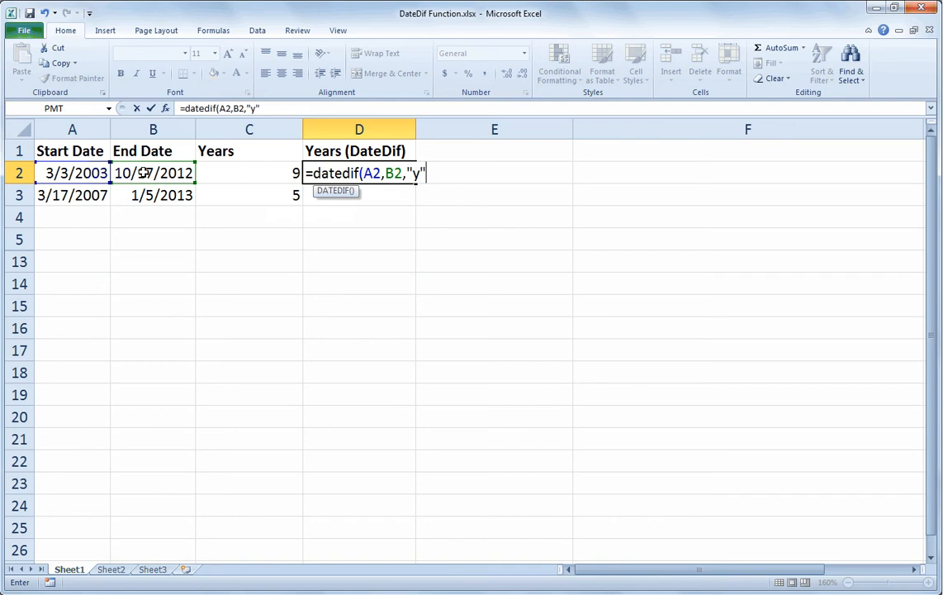
type(")")
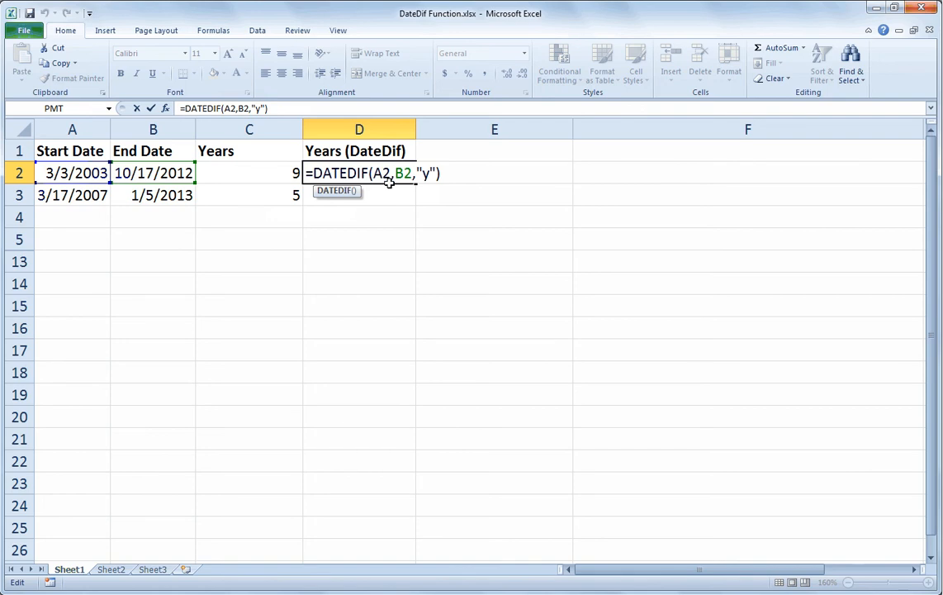
key("Return")
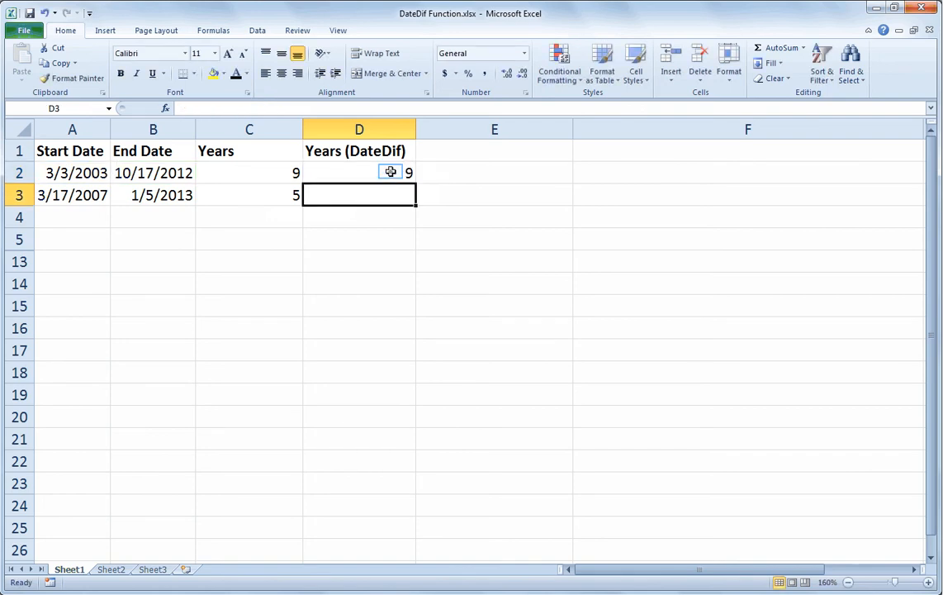
- Fill DATEDIF down to D3 (shows 5), compare with C2, and unhide the unit table rows
left_click(359, 173)
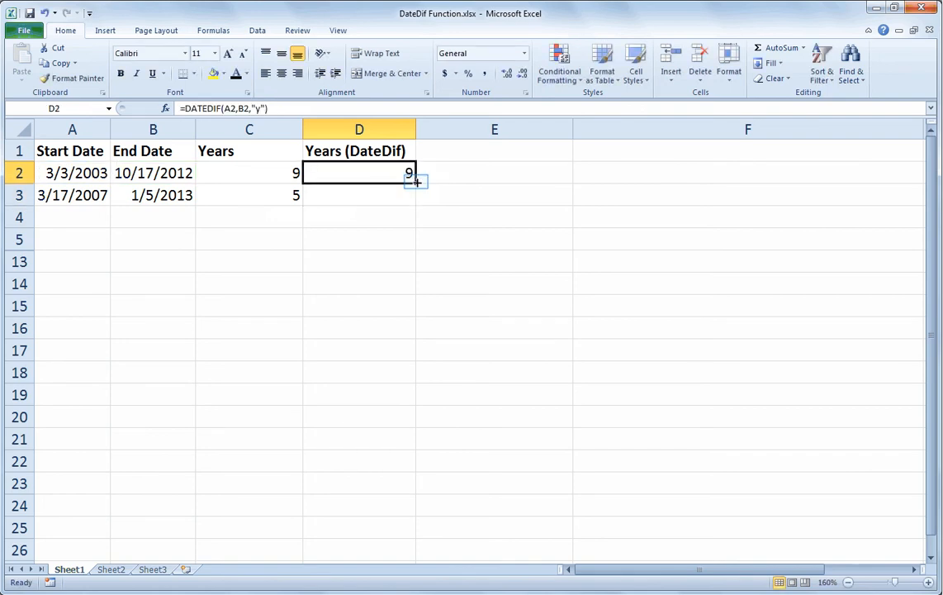
left_click_drag(413, 182, 413, 195)
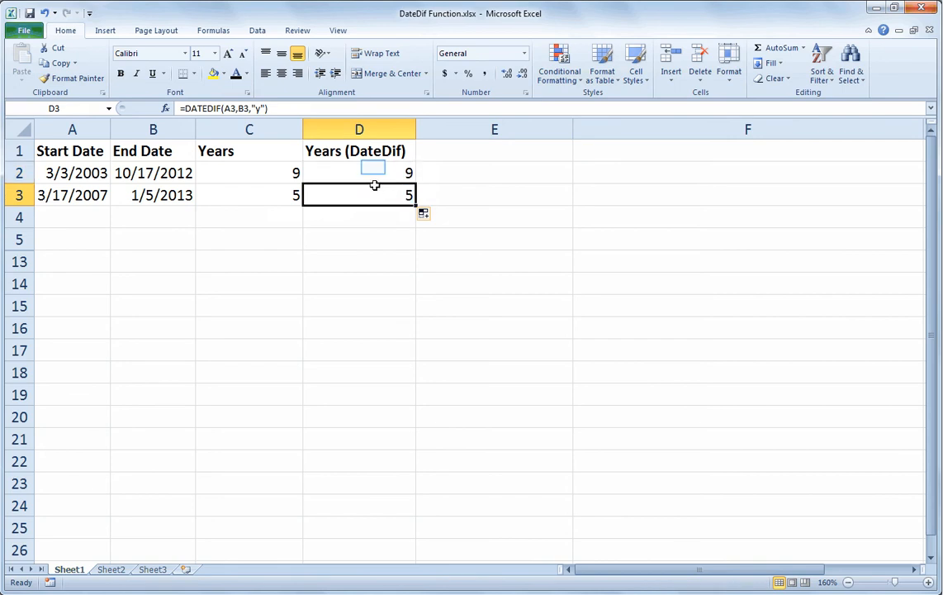
double_click(359, 173)
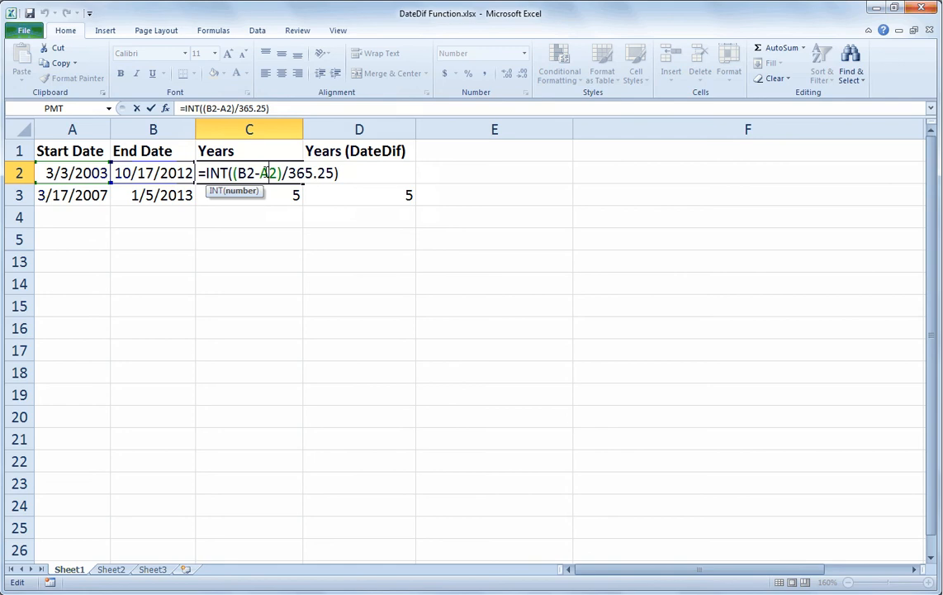
key("Return")
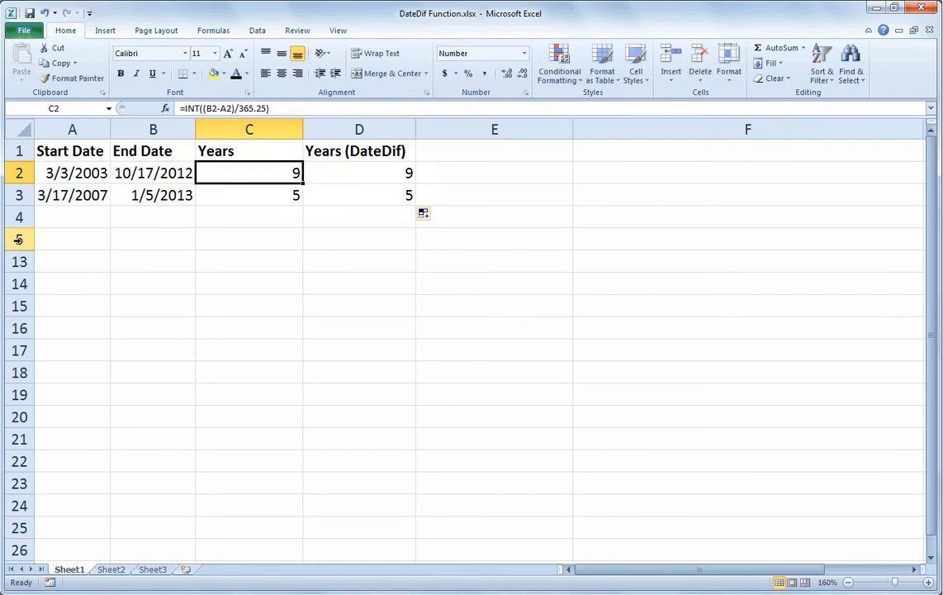
left_click_drag(19, 238, 18, 272)
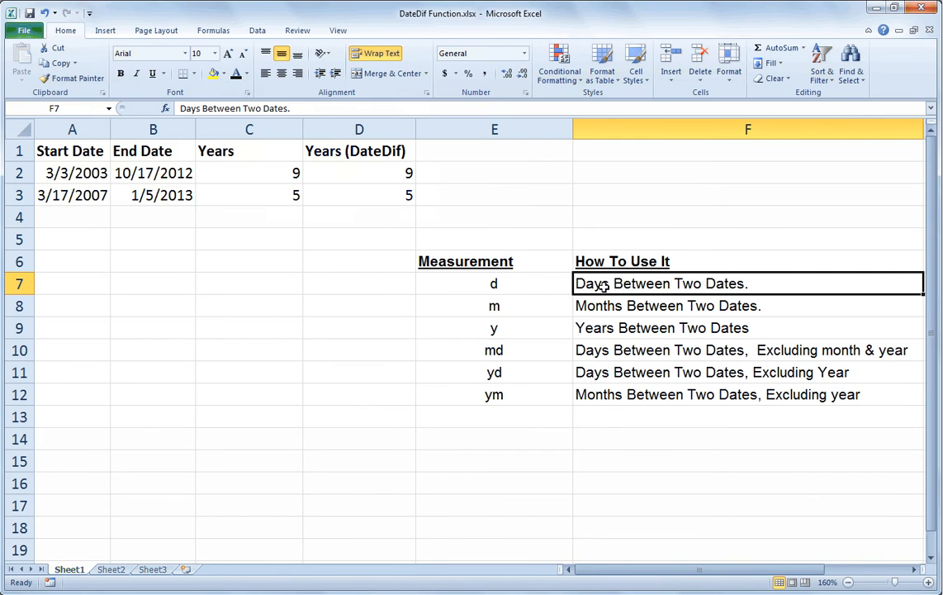
- Review the unit table entries for m (months between dates) and y (years between dates)
left_click(747, 305)
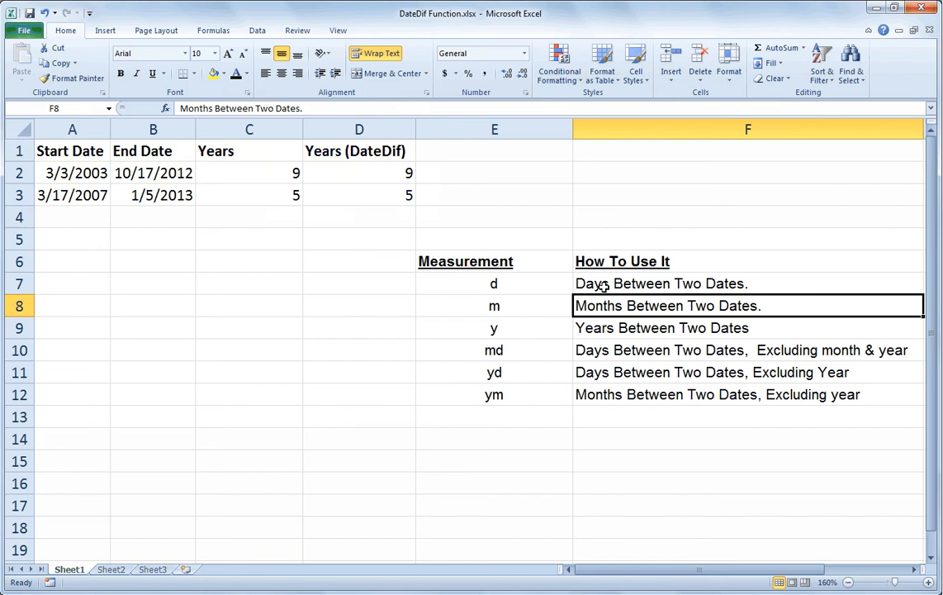
left_click(494, 306)
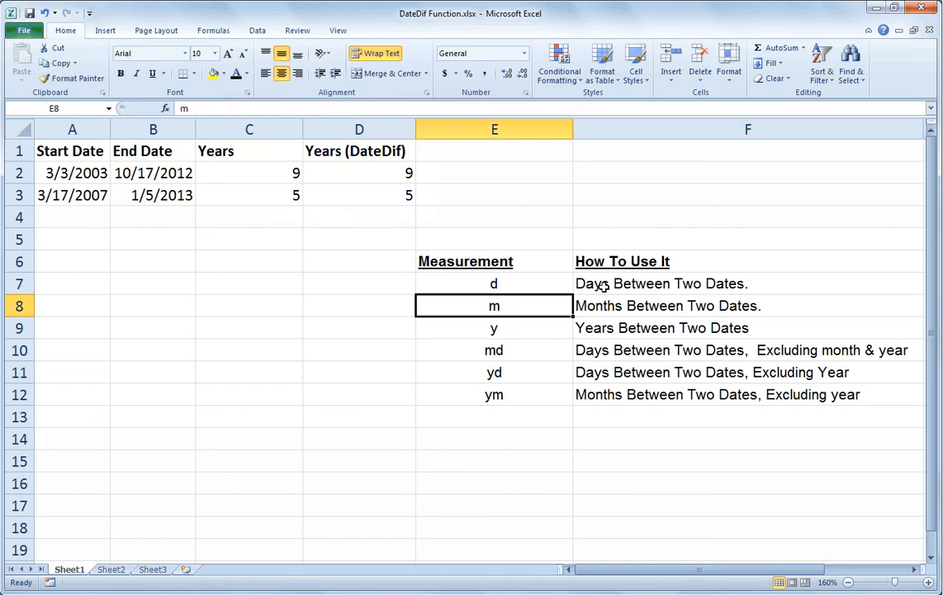
left_click(494, 327)
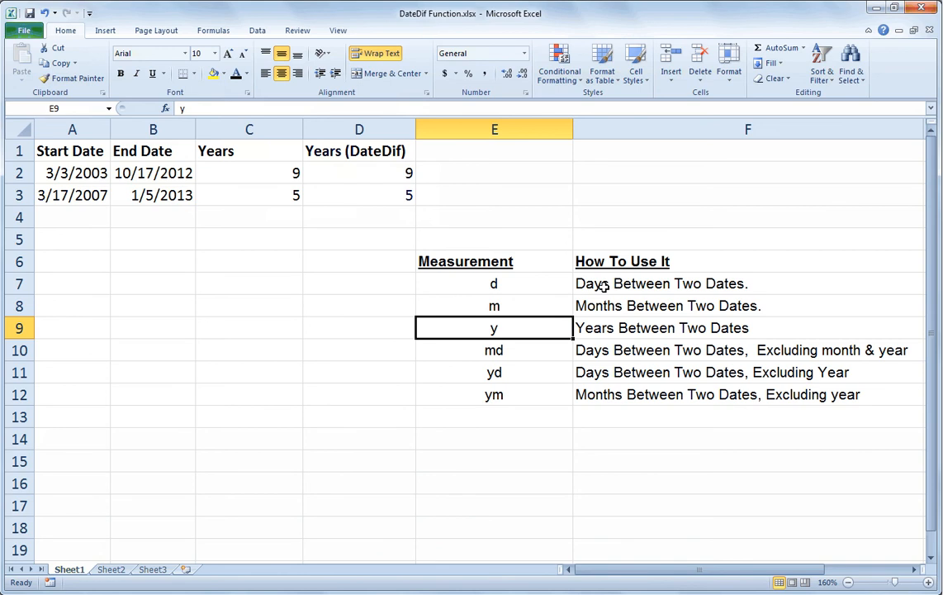
mouse_move(625, 306)
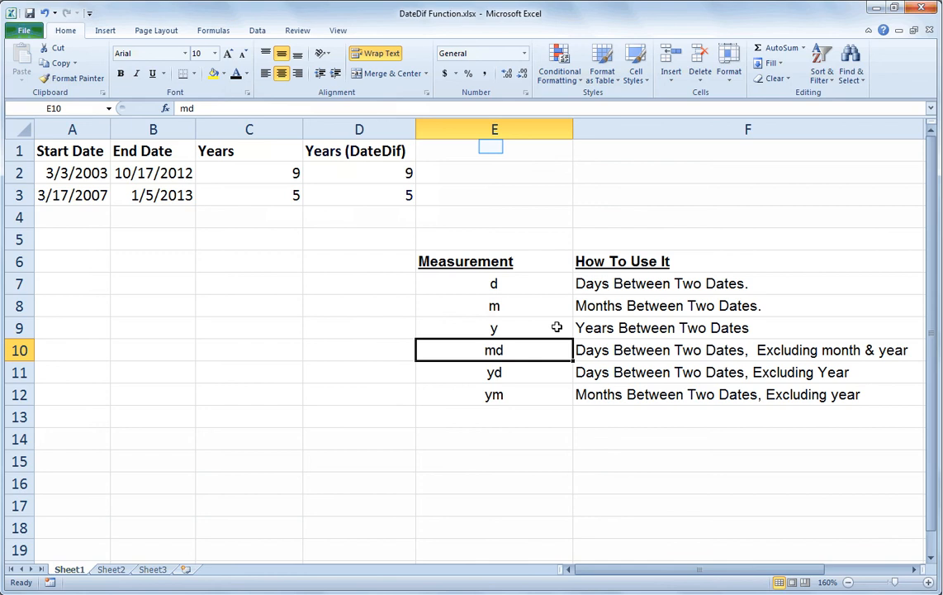
- Add the heading Days (exclude mo & yr) in E1
left_click(494, 150)
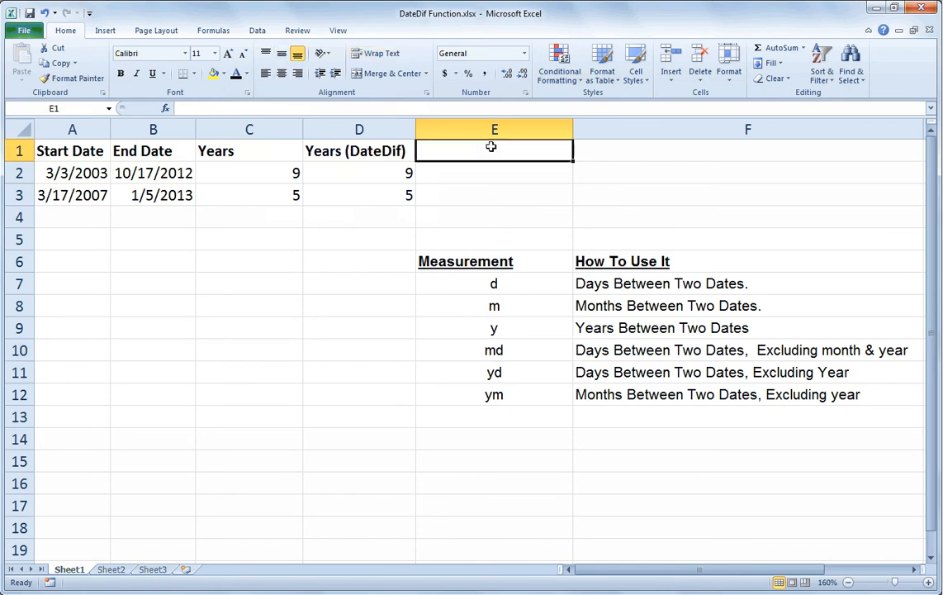
type("Day")
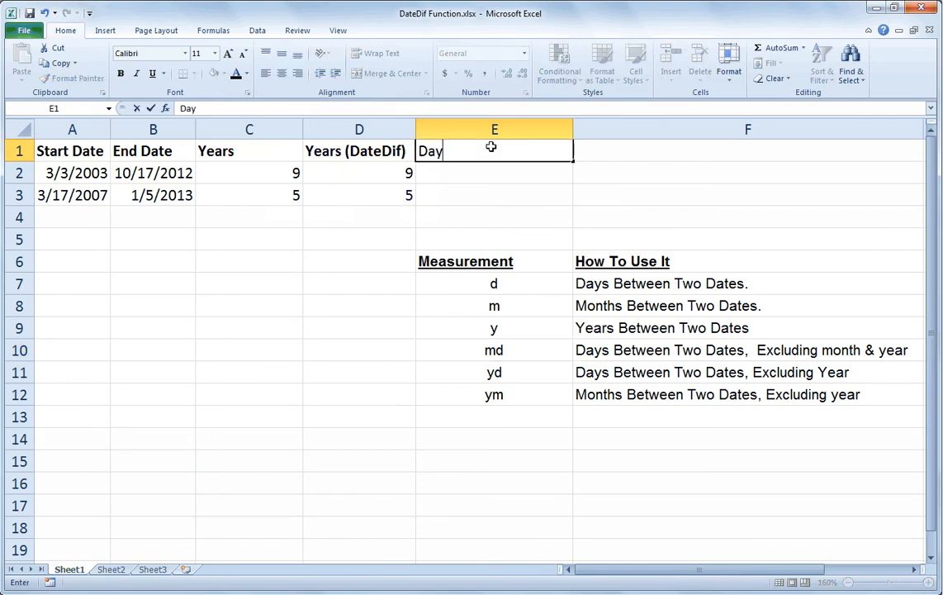
type("s (")
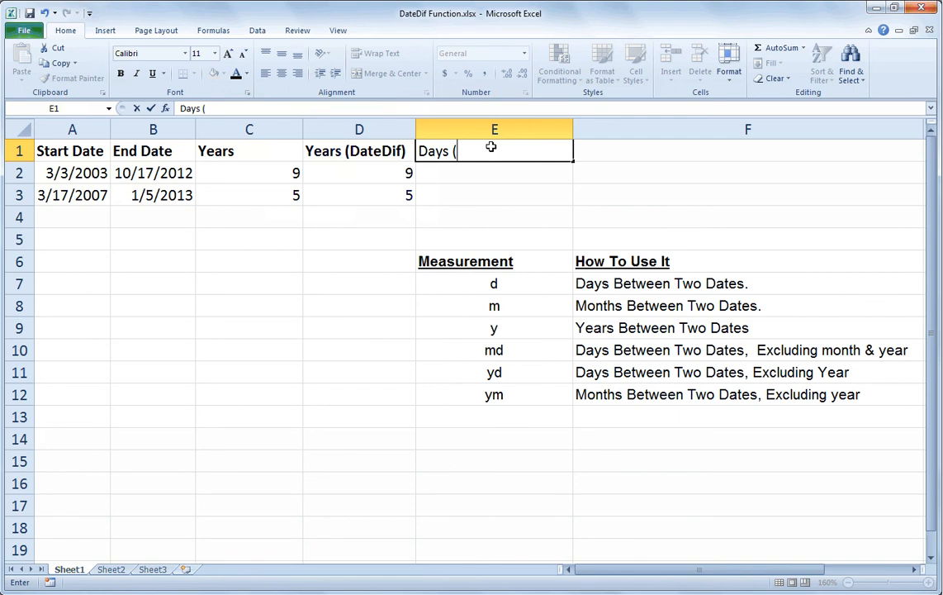
type("exclude")
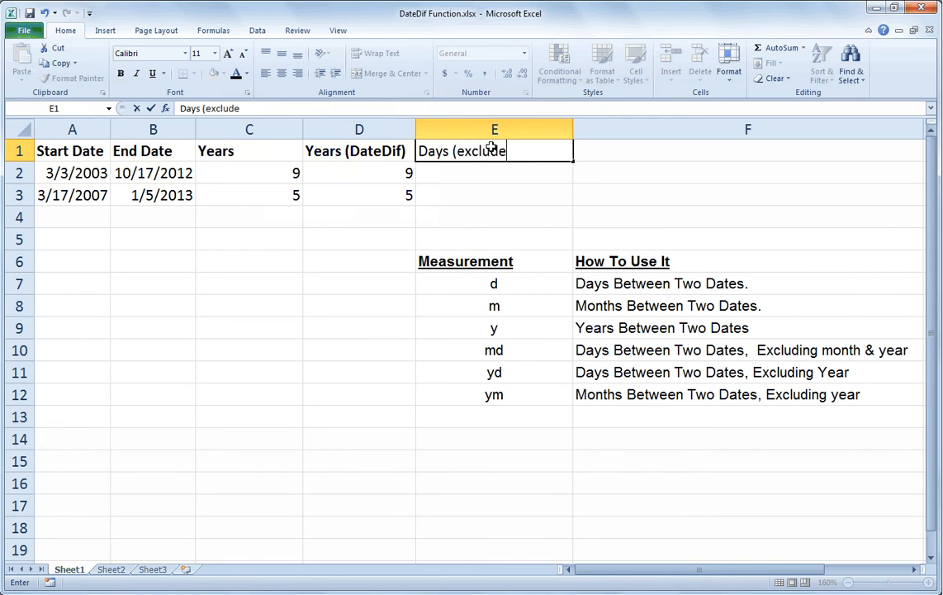
type("mo & yr")
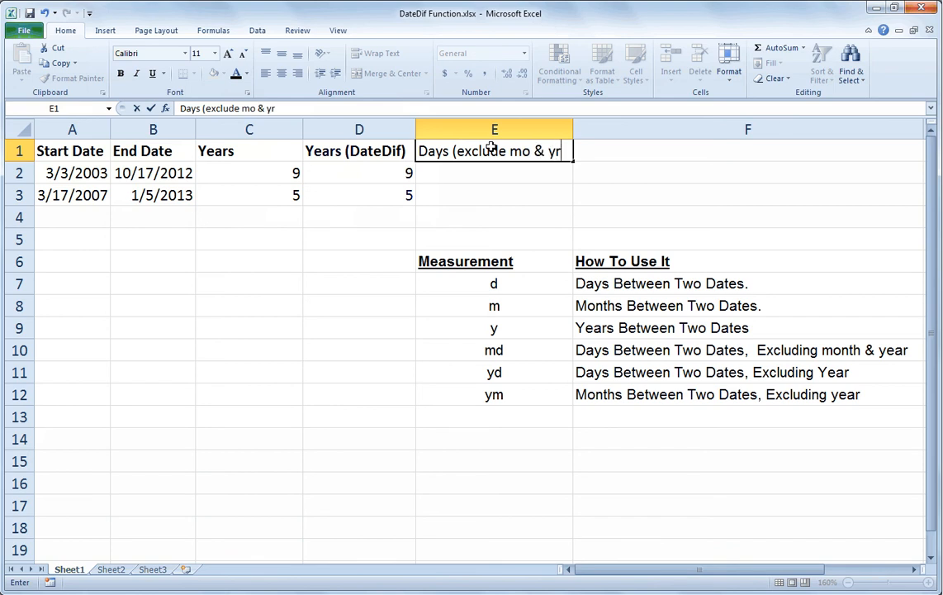
key("Return")
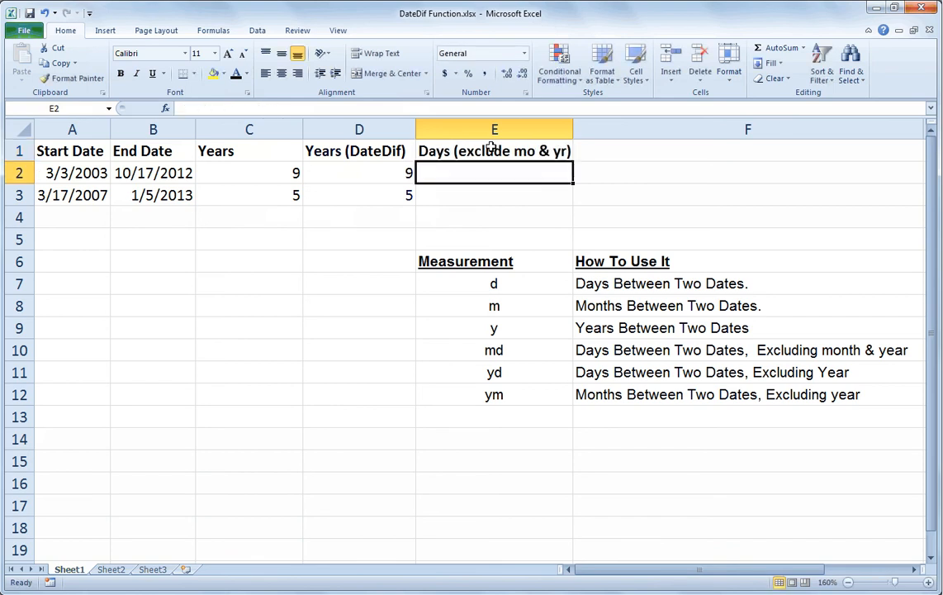
- Enter =DATEDIF(A2,B2,"md") in E2, returning 14 days excluding months and years
type("=datedif")
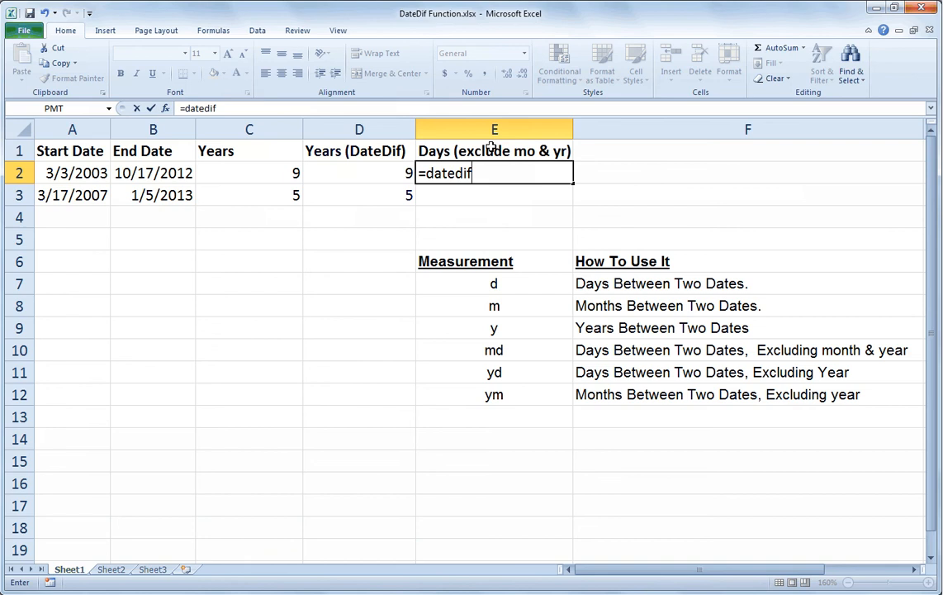
type("(")
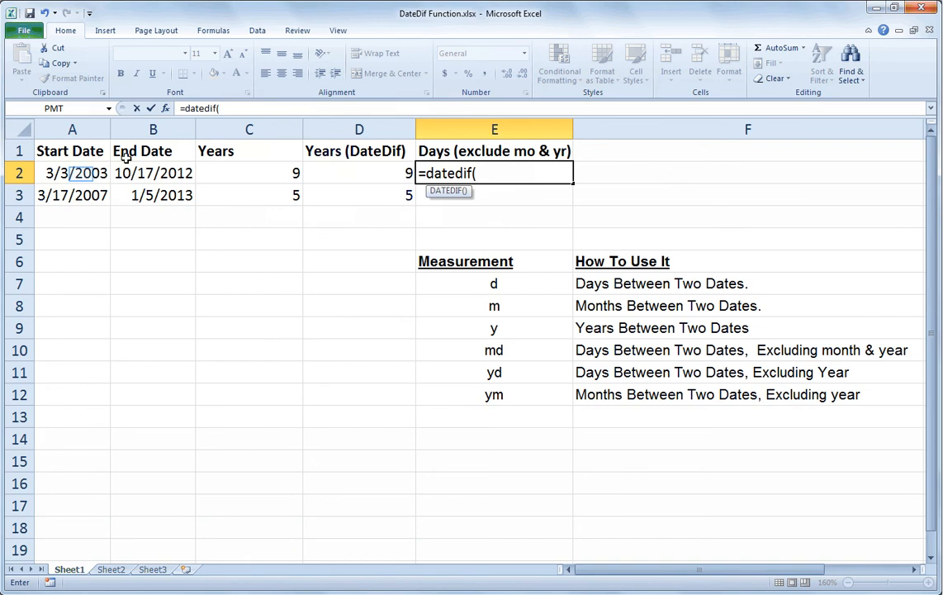
left_click(73, 174)
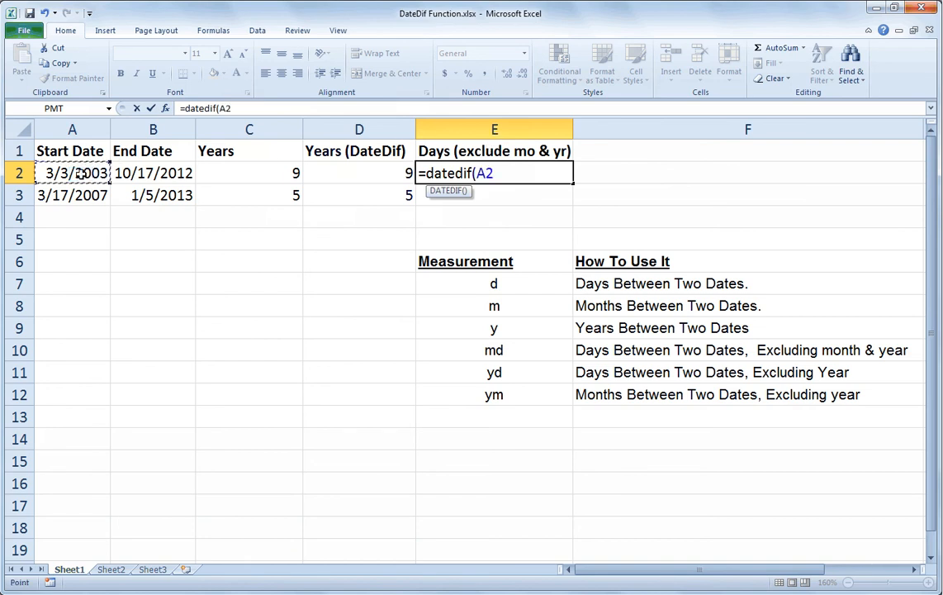
left_click(152, 174)
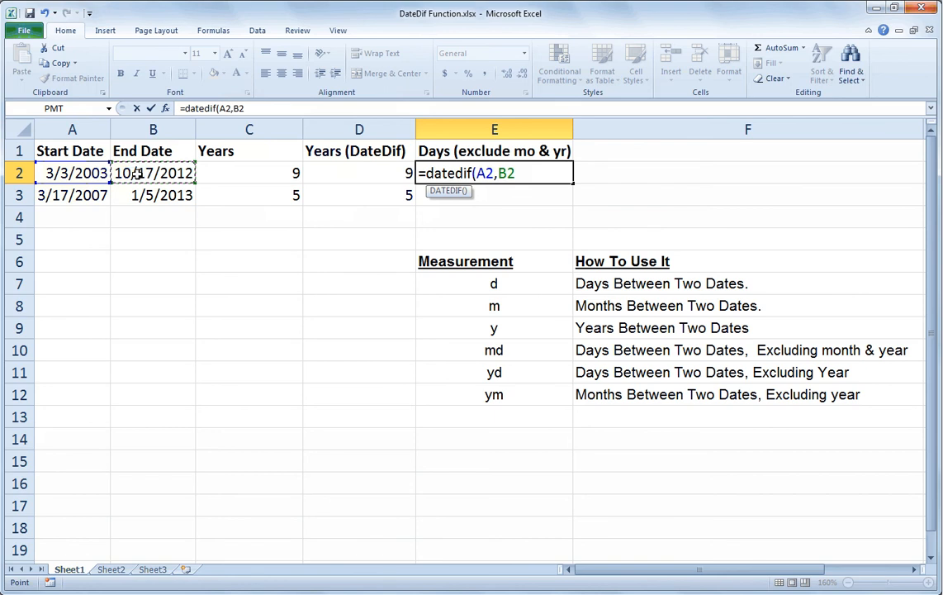
type(",")
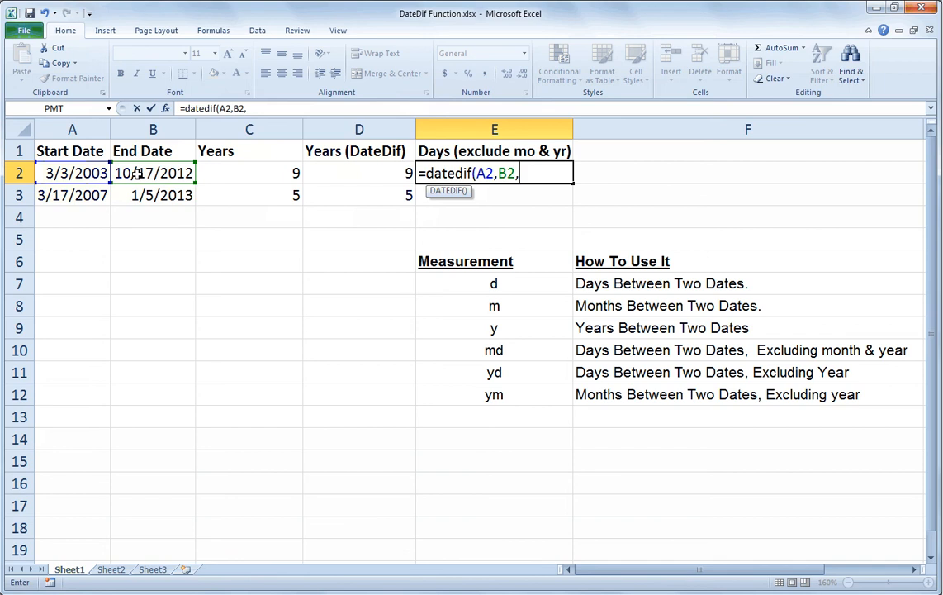
type("\"md")
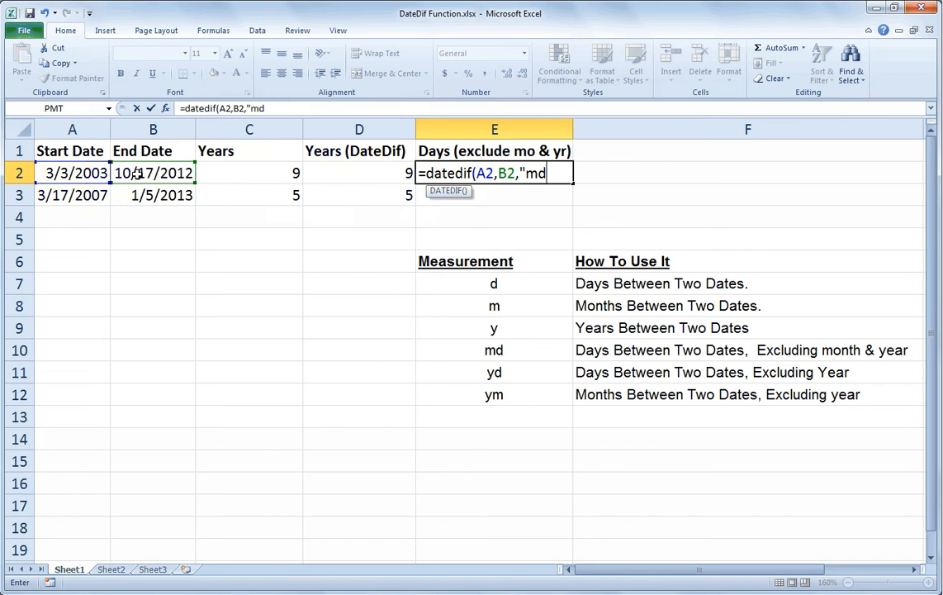
type("\")")
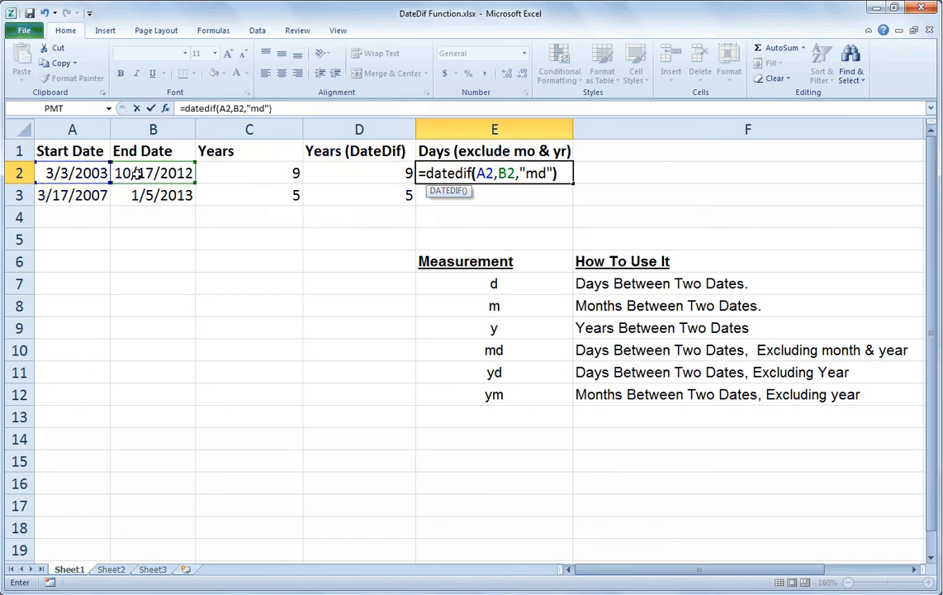
key("Return")
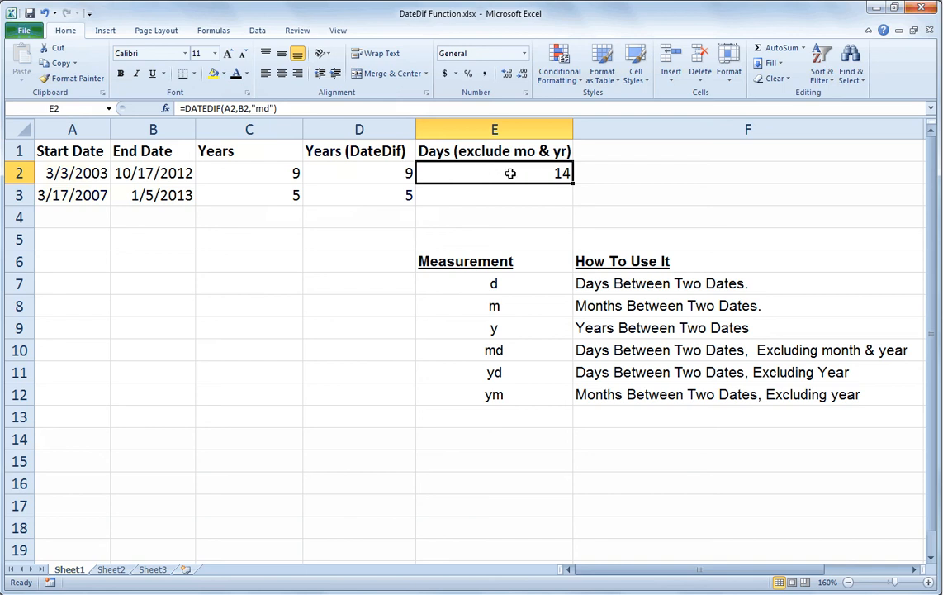
- Change E2's DATEDIF unit from "md" to "yd" so it returns 228 days
double_click(494, 173)
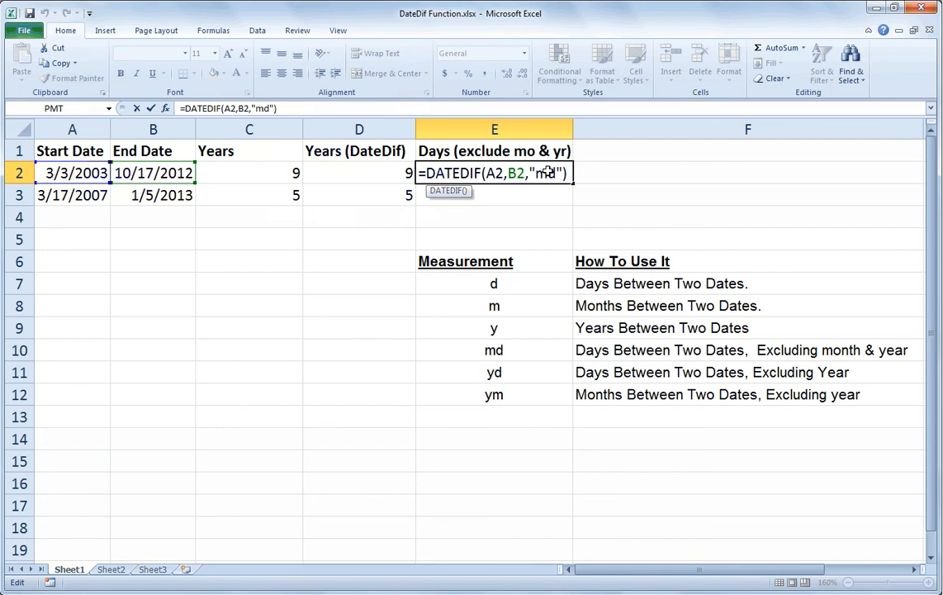
type("yd")
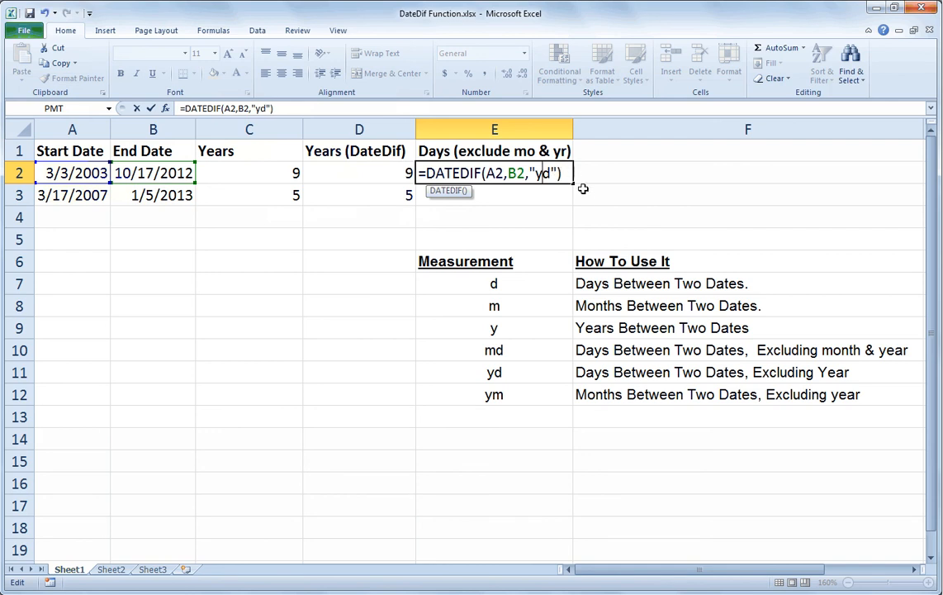
key("Return")
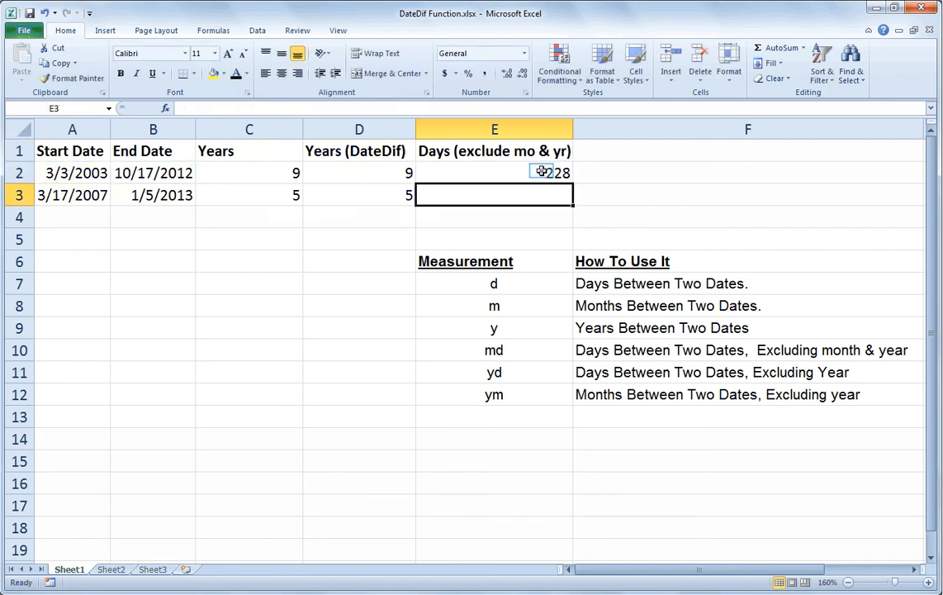
left_click(495, 171)
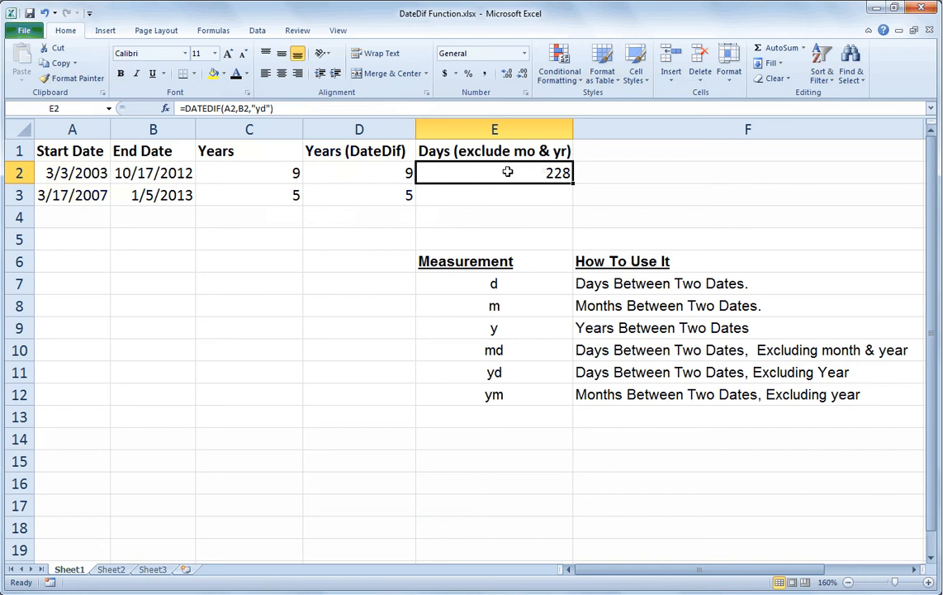
- Change E2's DATEDIF unit to "ym" (7) and fill it down so E3 shows 9
double_click(507, 173)
type("m")
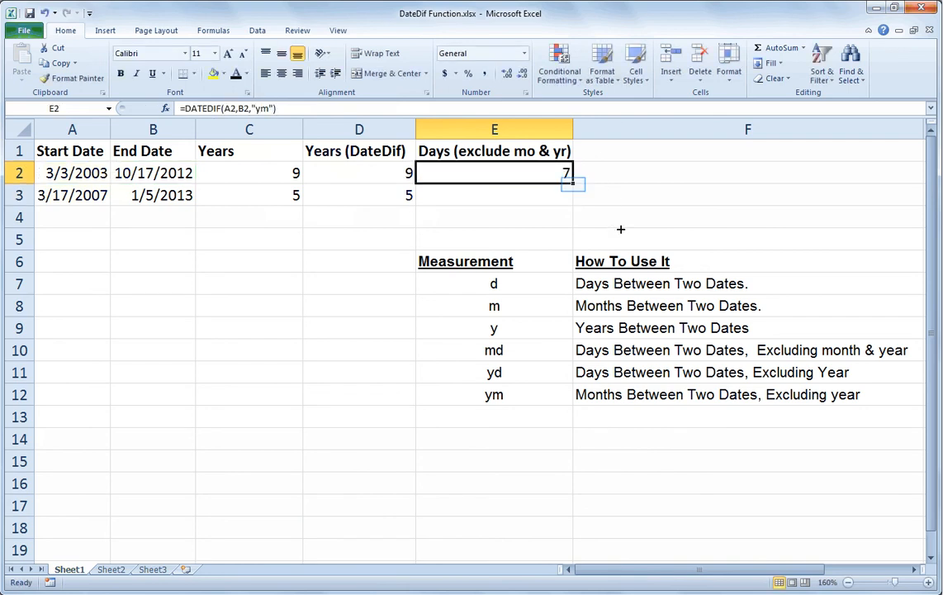
mouse_move(588, 219)
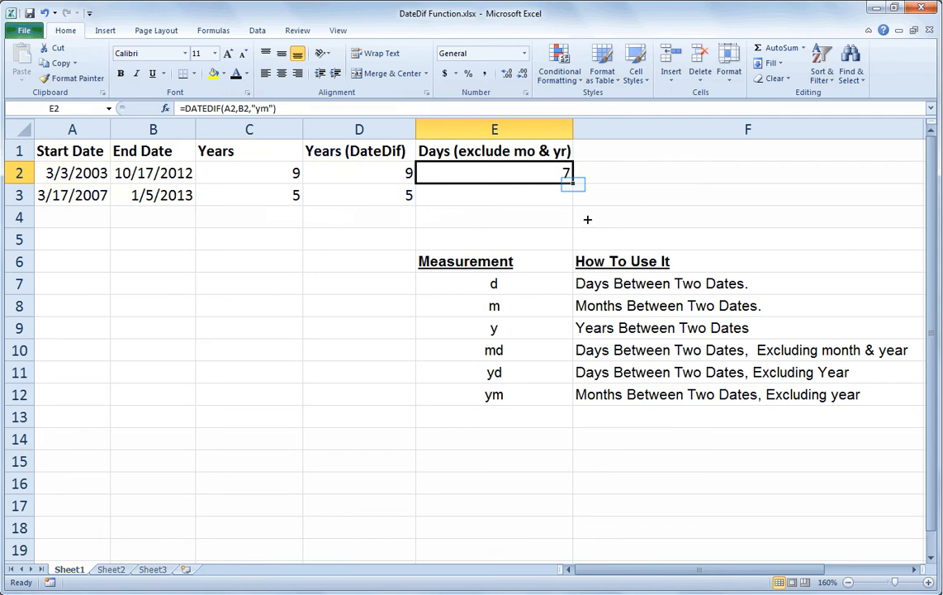
left_click_drag(569, 181, 568, 195)
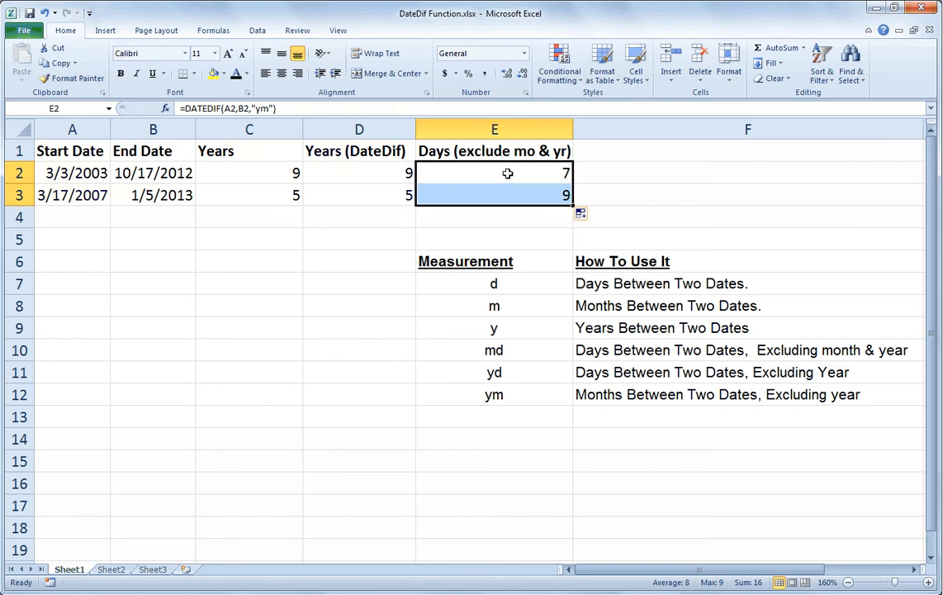
- Switch E2's DATEDIF unit back to "md" so it returns 14, leaving E3 at 9
double_click(494, 174)
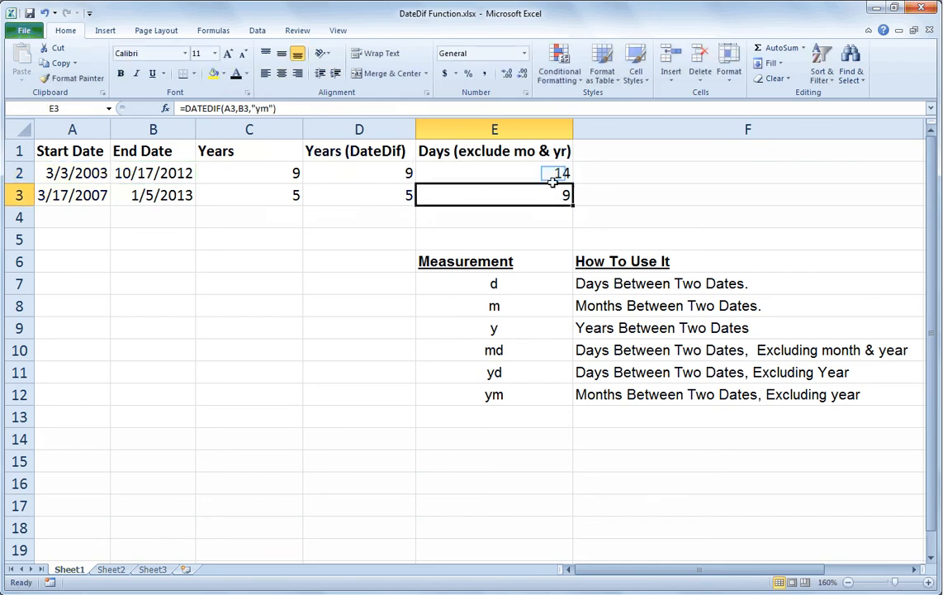
left_click(494, 174)
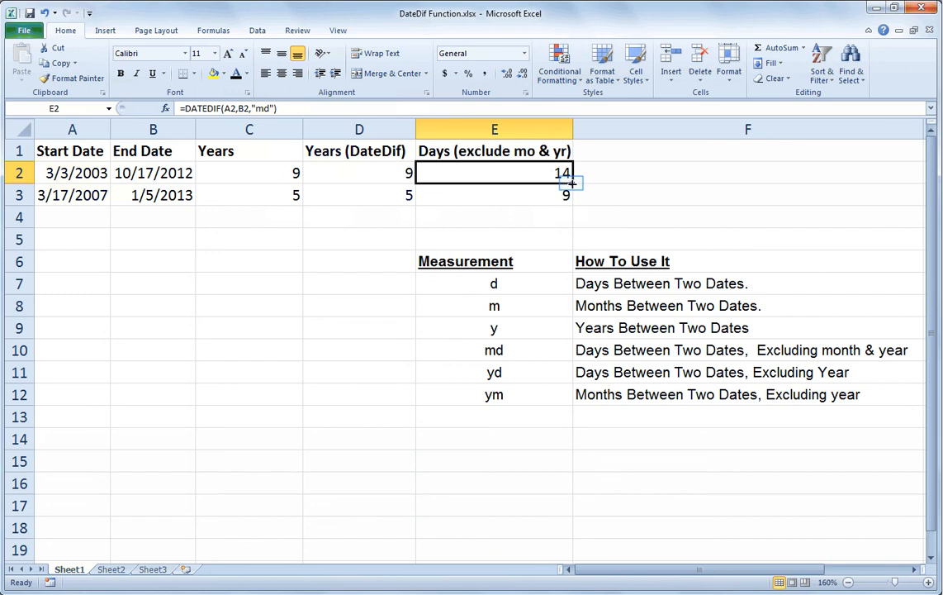